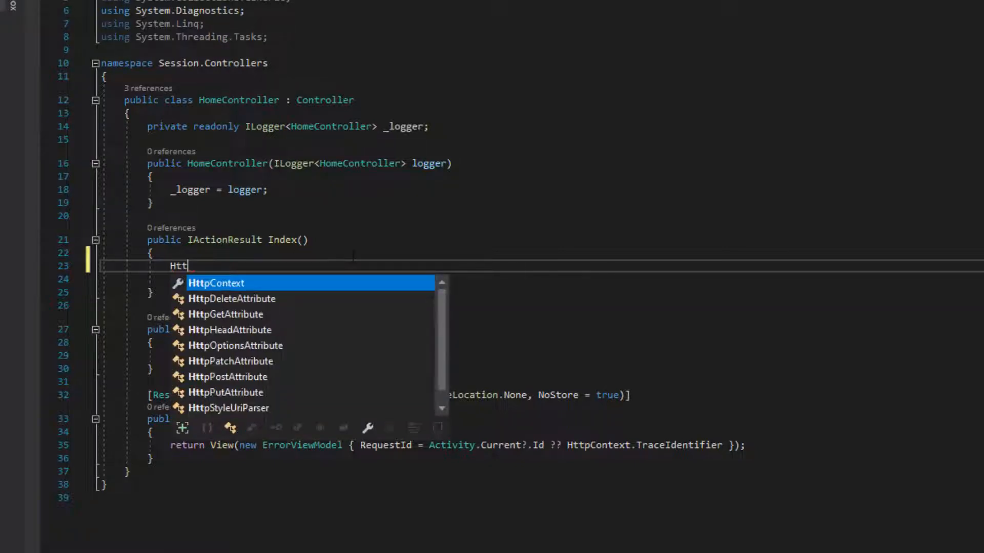
Step: Launch Visual Studio 2019 and start creating a new project
text(Context.)
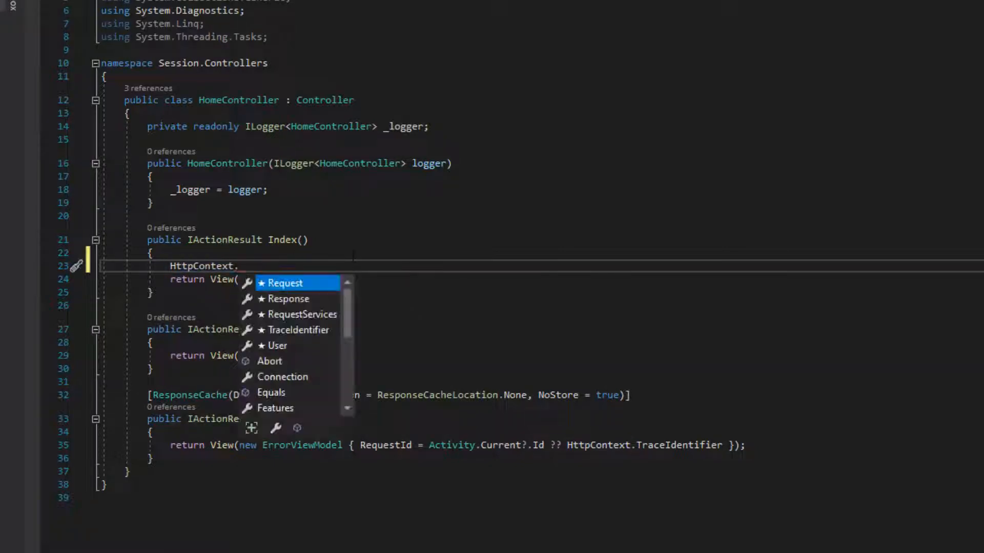
text(Session.)
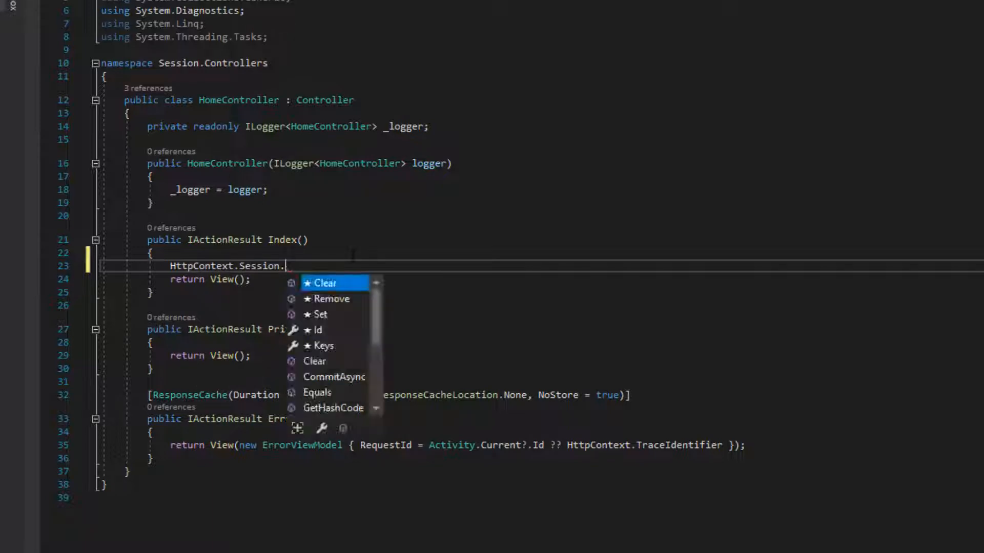
text(SetS)
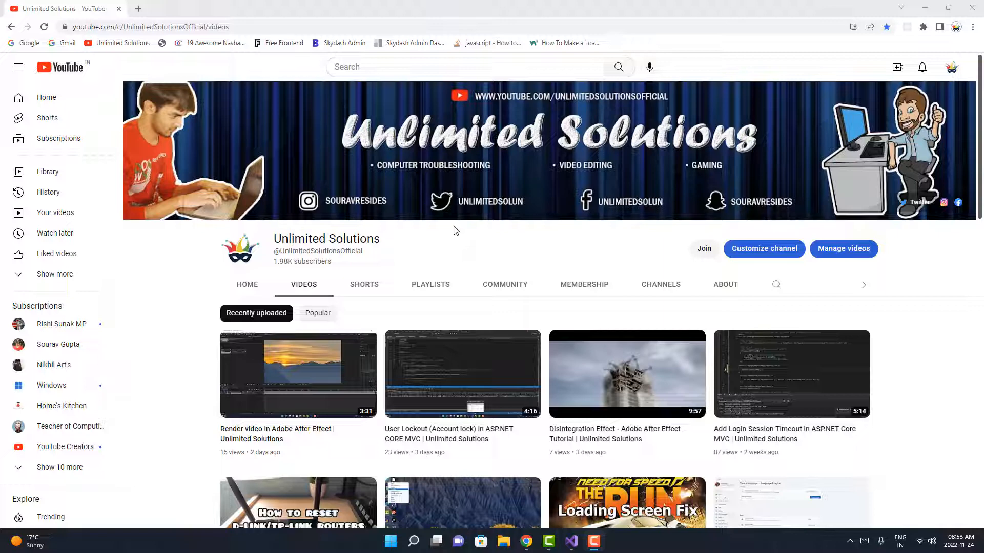
mouse_move(860, 90)
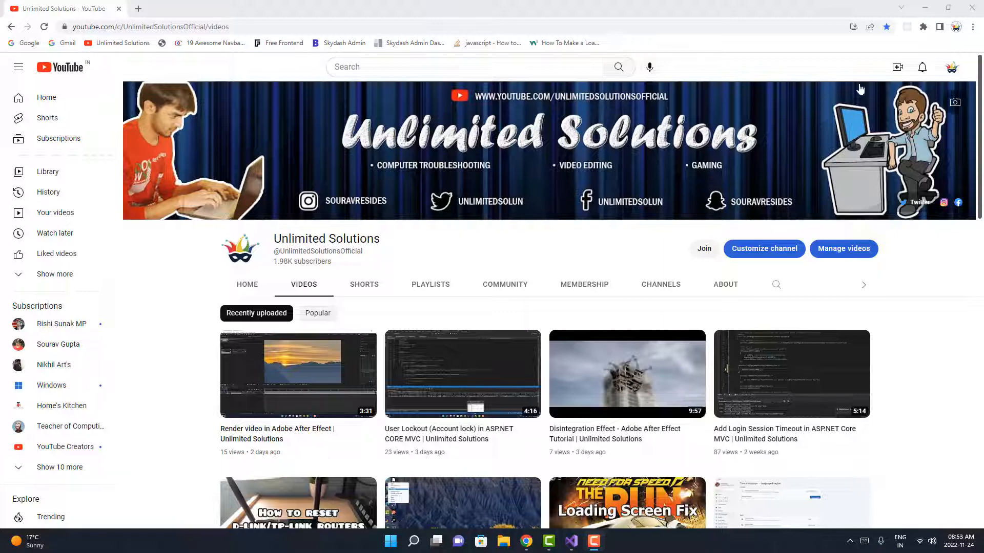
click(570, 541)
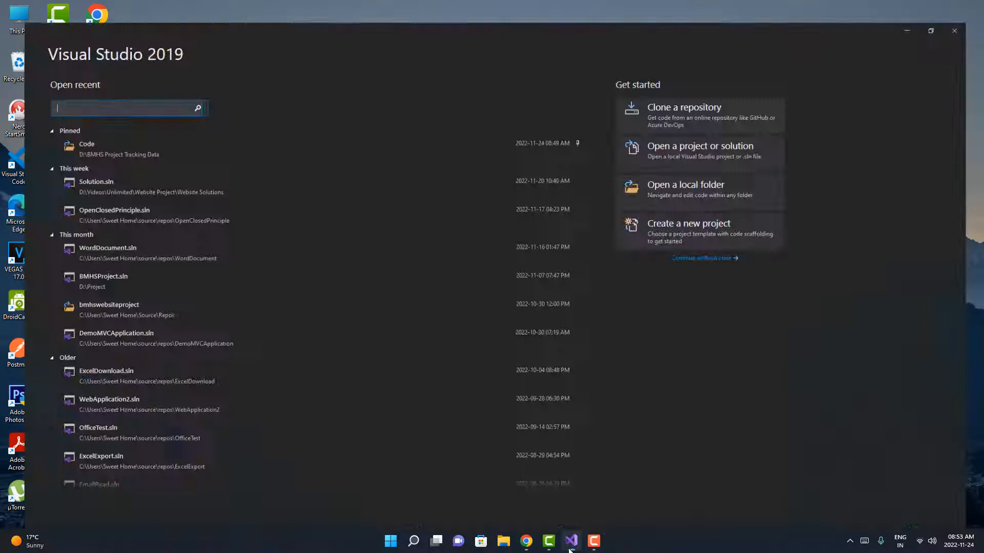
click(931, 30)
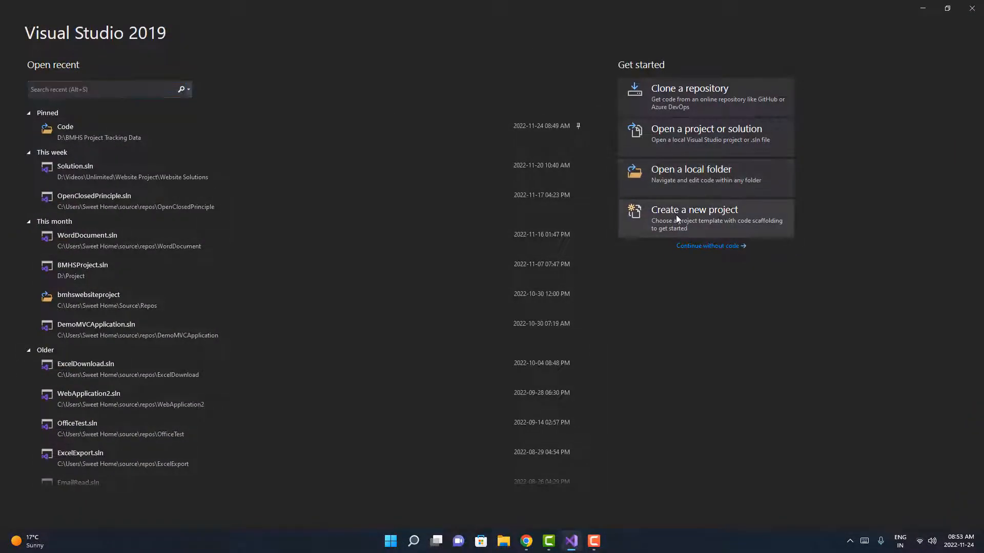
click(693, 209)
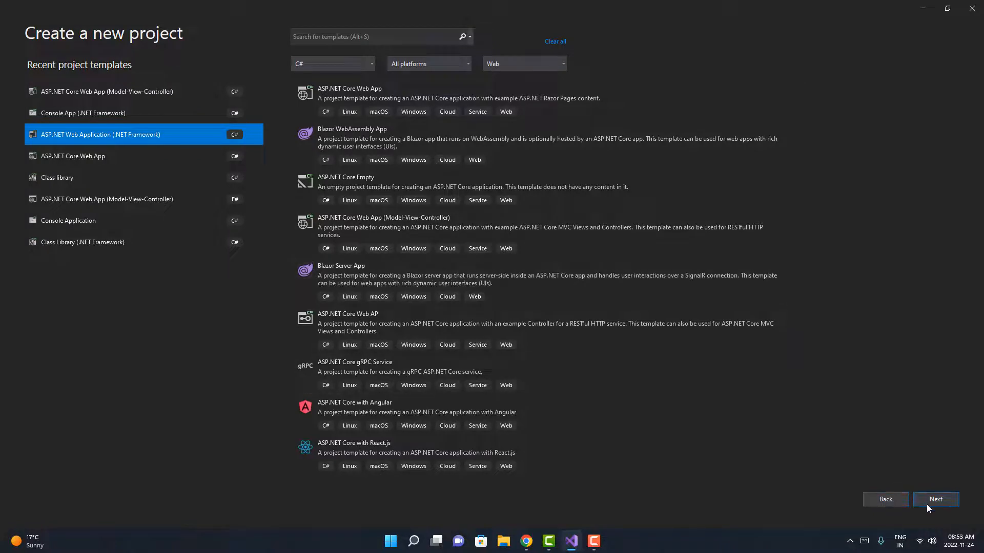
Step: Create an ASP.NET Core MVC project named Session targeting .NET 5.0
click(934, 499)
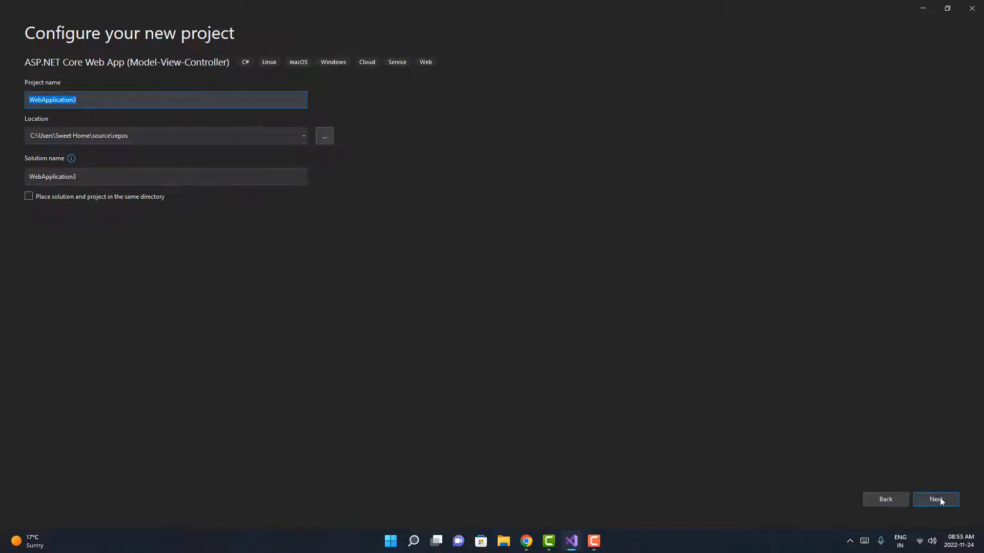
text(See)
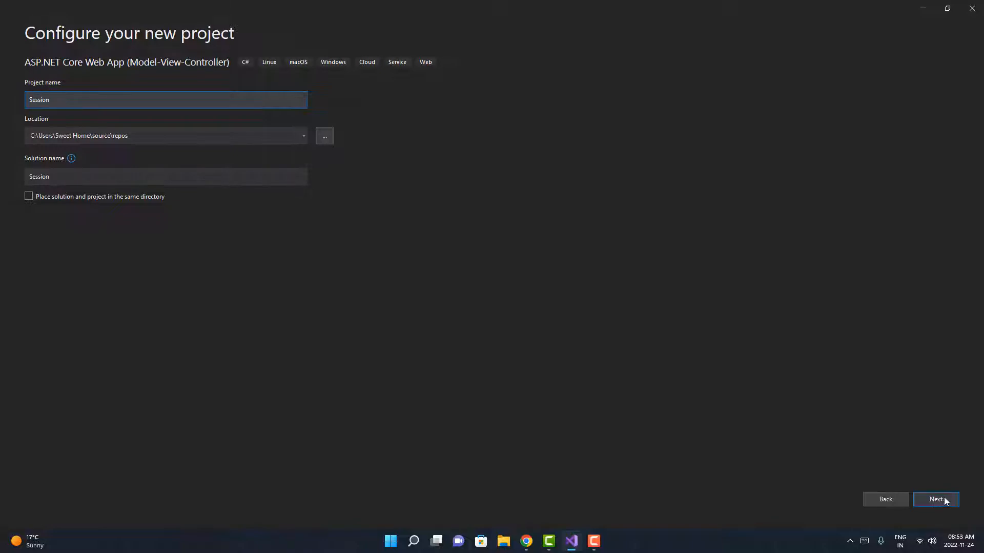
click(936, 499)
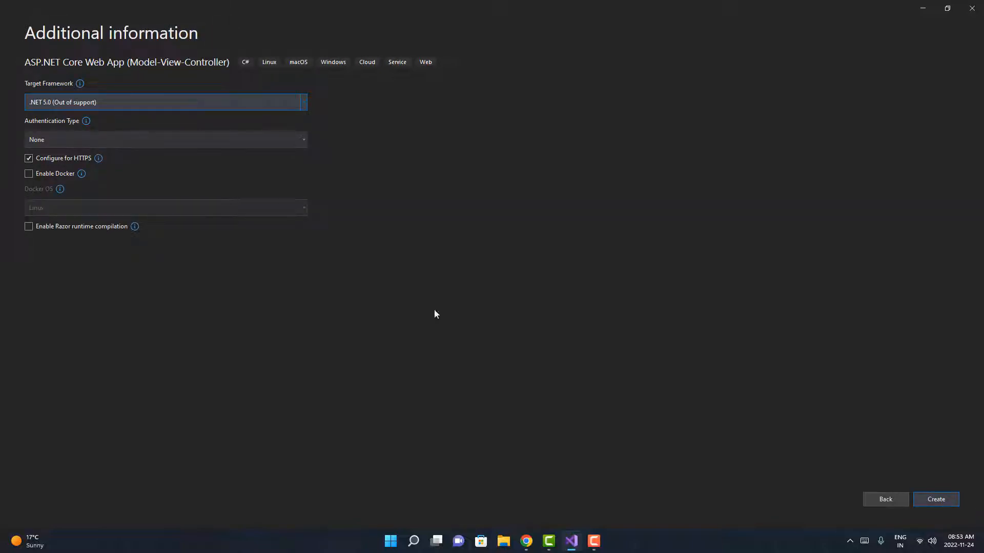
click(936, 499)
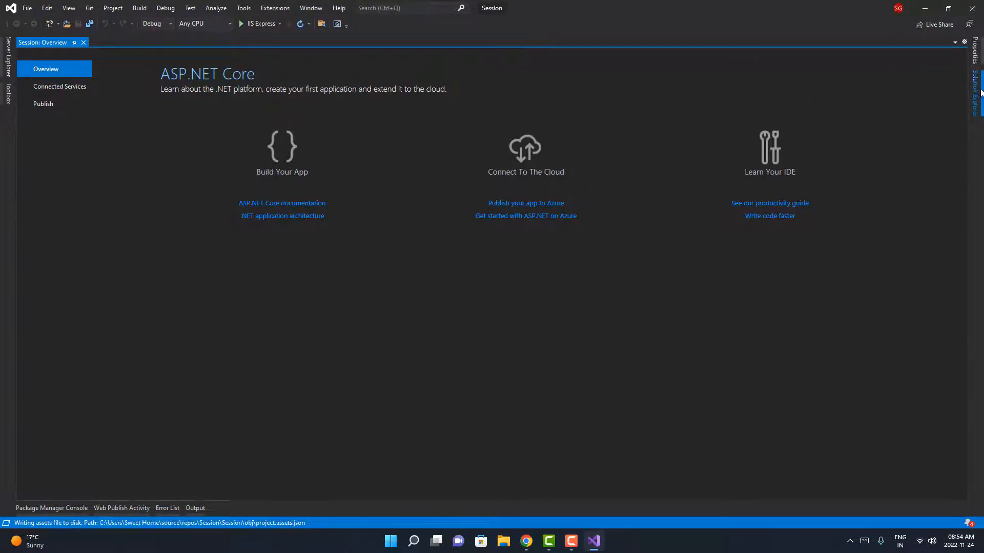
Step: Browse the project's NuGet packages for AspNetCore.Session
click(974, 82)
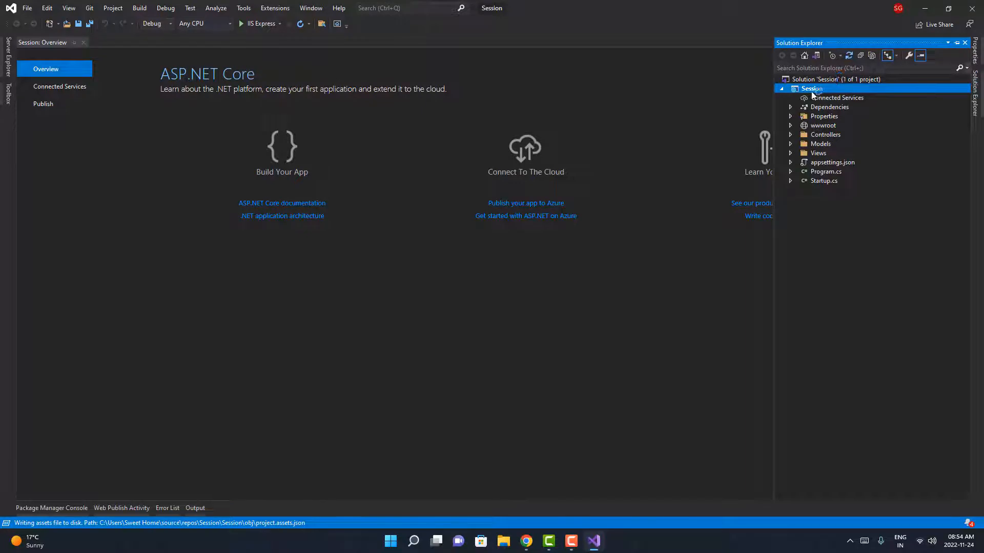
right_click(812, 88)
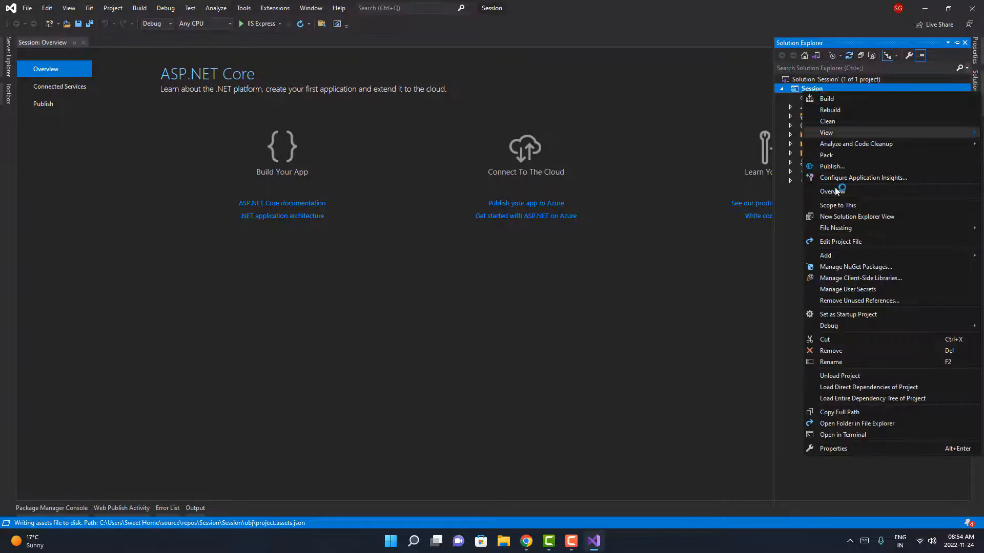
click(854, 266)
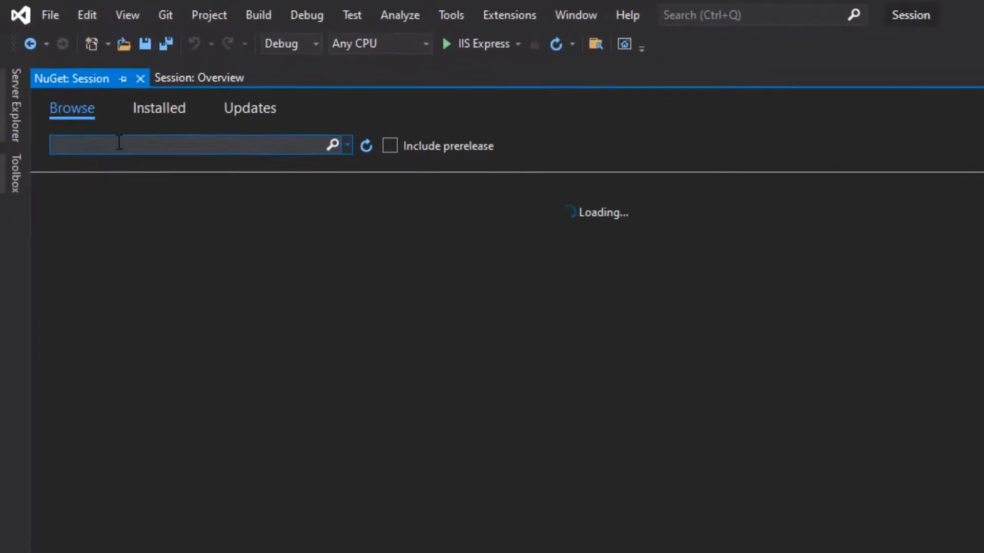
text(Asp)
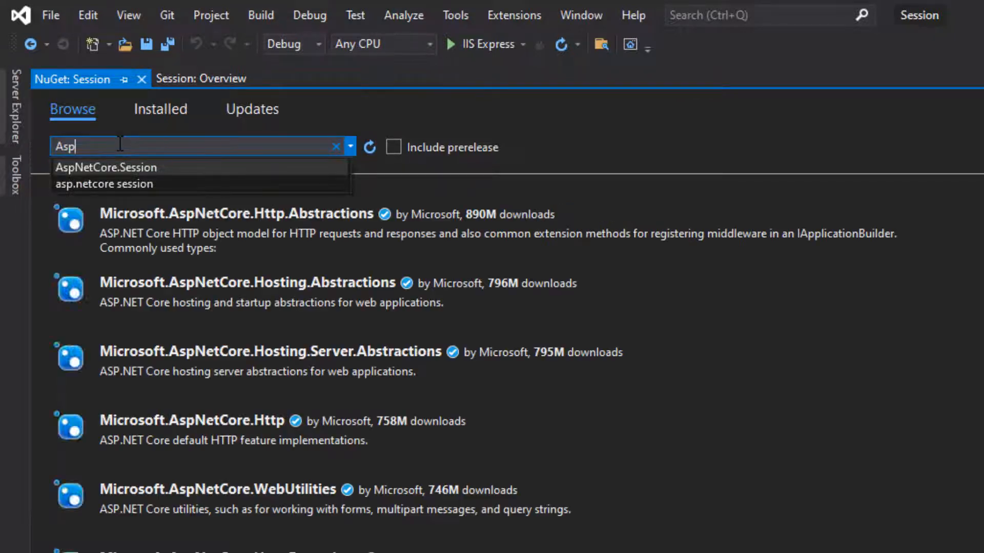
click(104, 167)
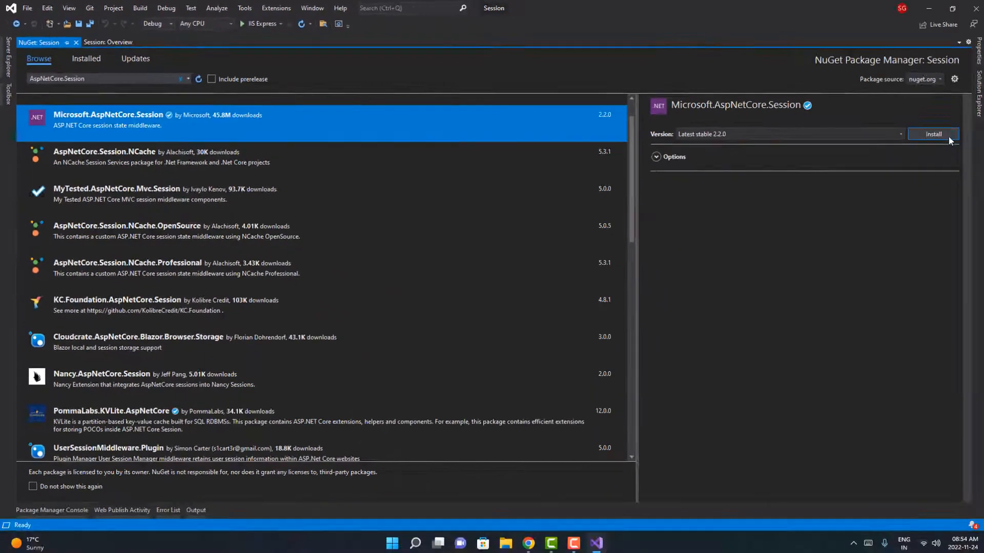
Step: Install Microsoft.AspNetCore.Session 2.2.0, accepting its license terms
click(932, 133)
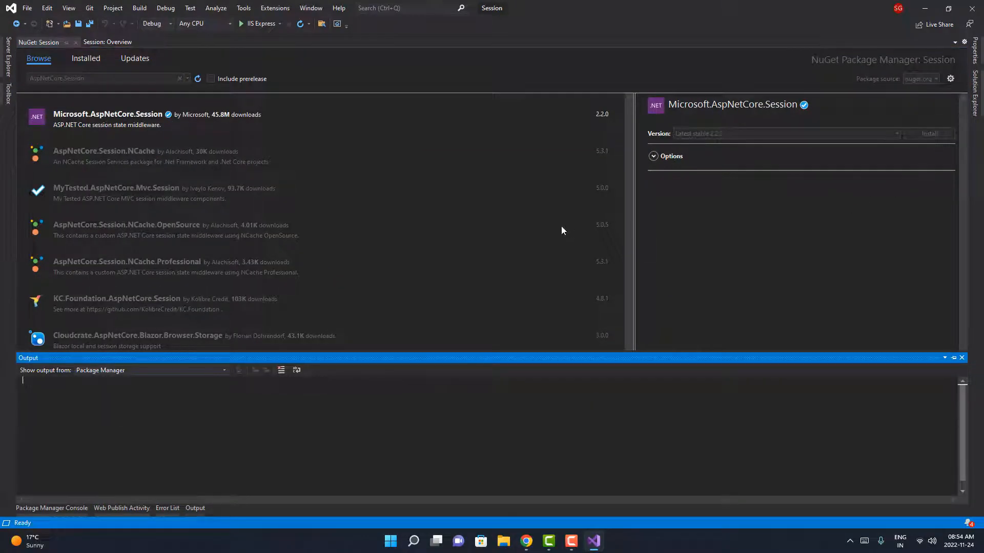
click(930, 133)
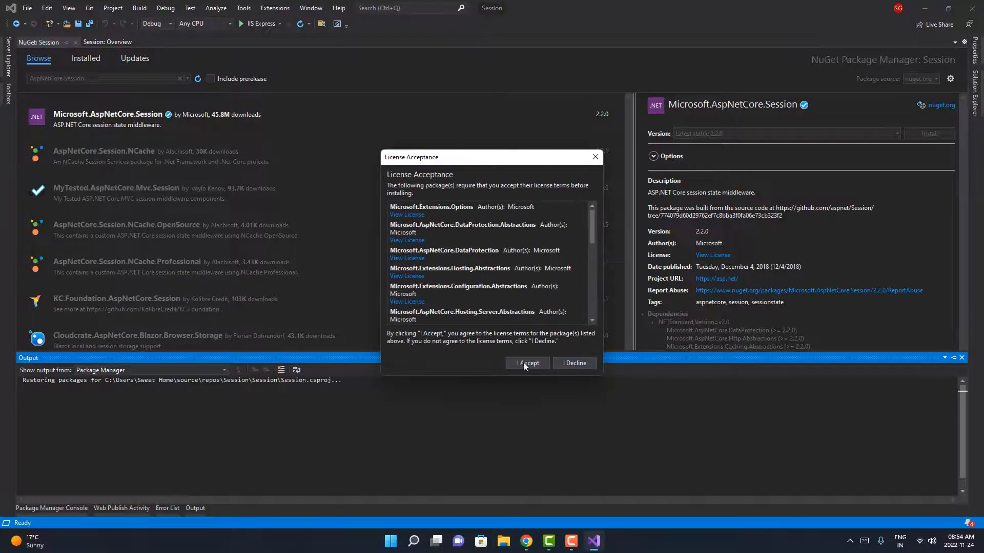
click(527, 363)
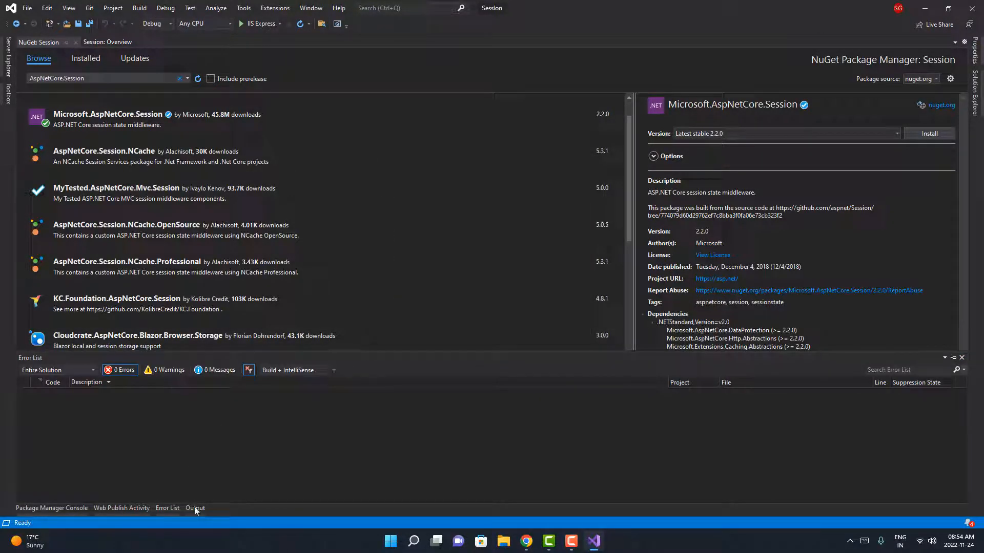
click(195, 509)
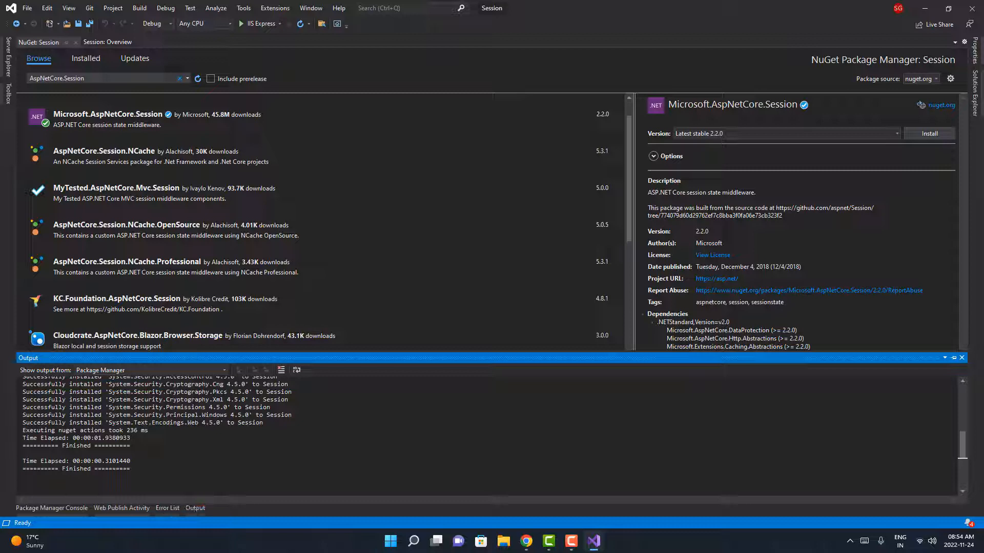
click(929, 133)
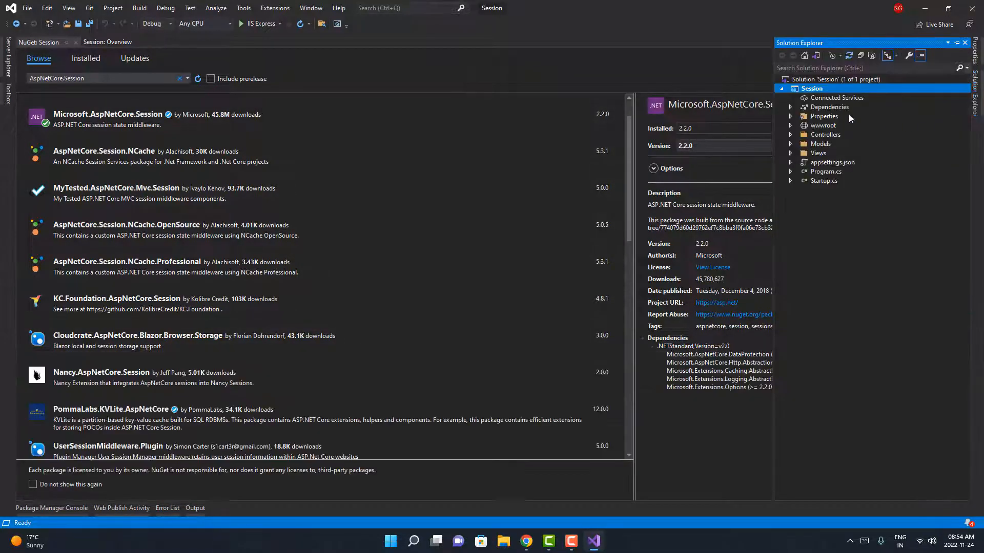
Step: Register services.AddSession() in Startup.cs ConfigureServices
double_click(822, 181)
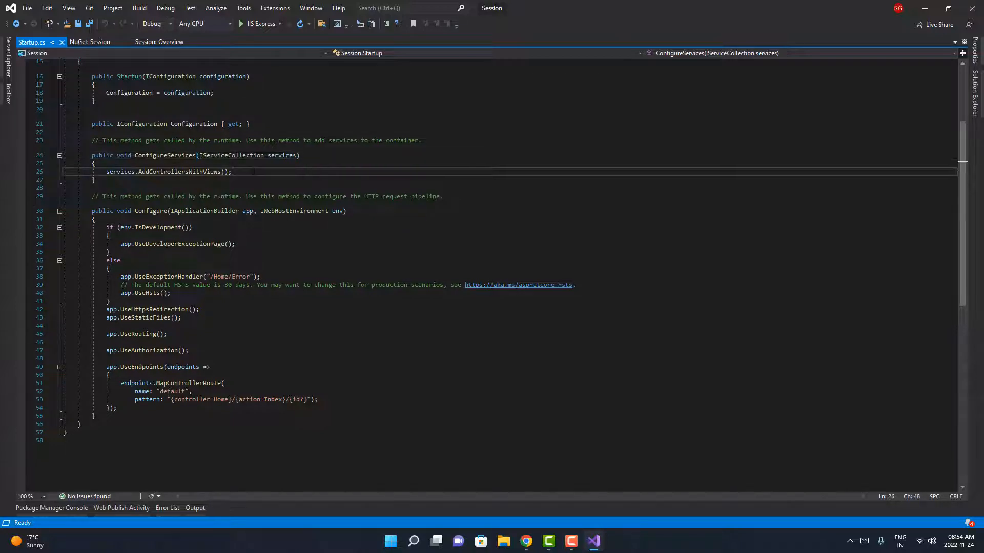
text(services.)
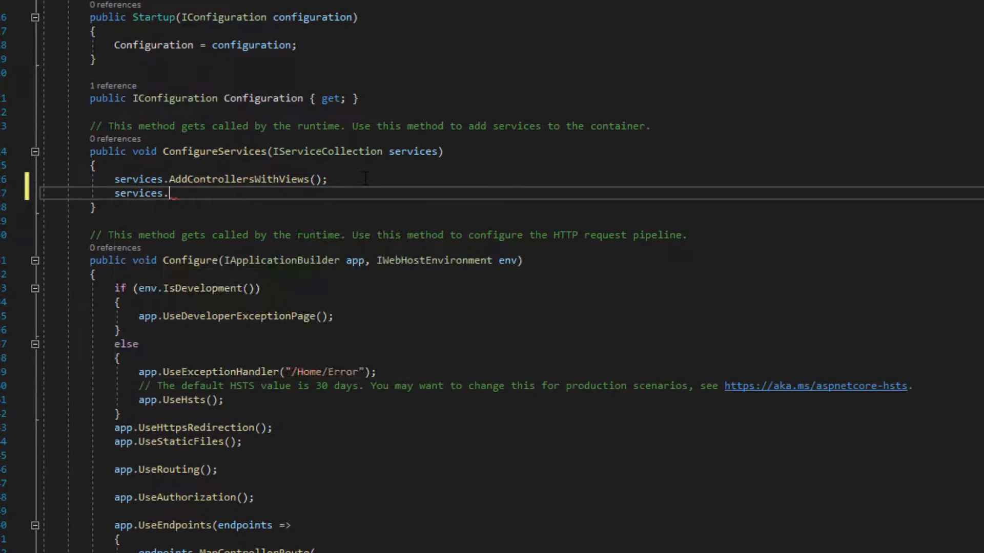
text(AddSe)
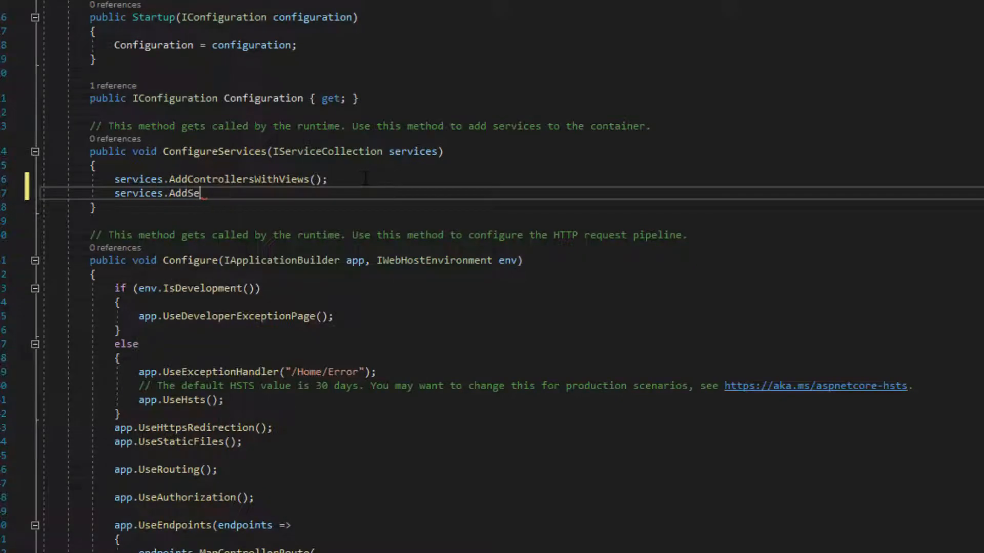
text(ss)
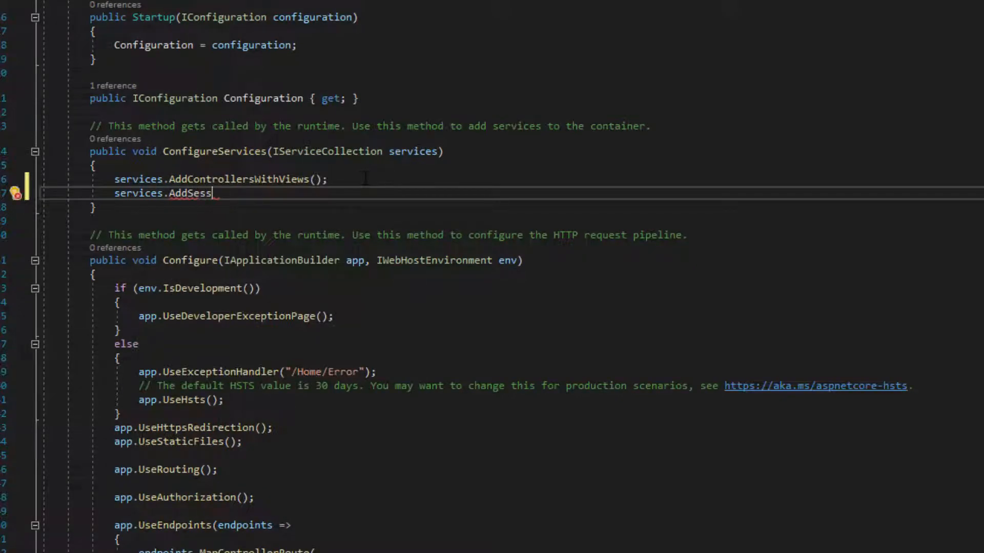
text(ion();)
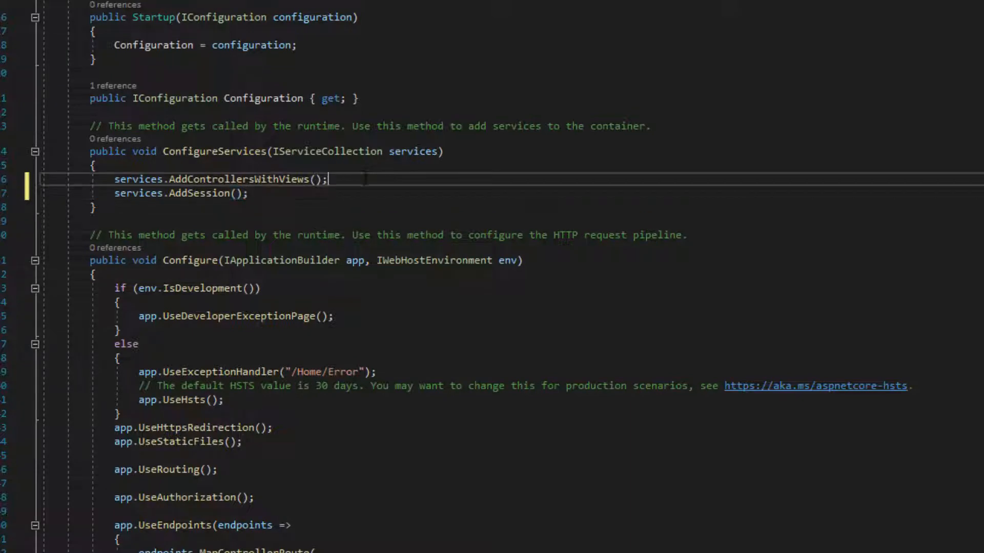
Step: Add app.UseSession() to the Configure pipeline after authorization
scroll(down, 3)
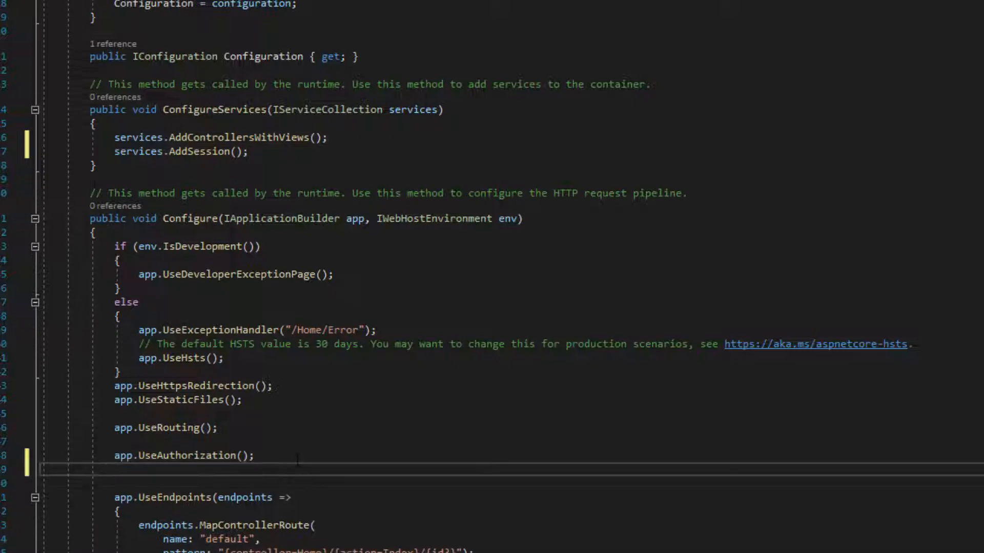
text(app)
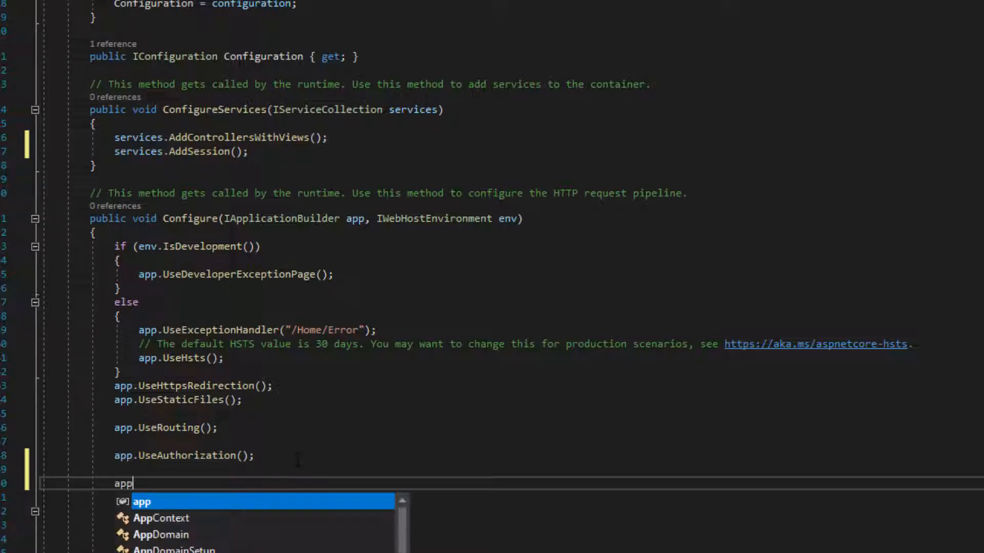
text(.U)
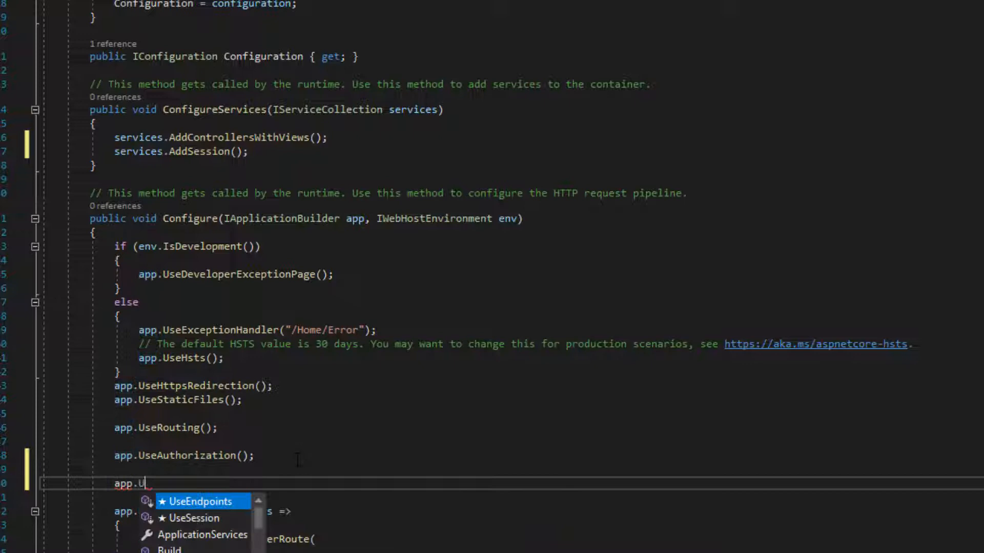
text(se)
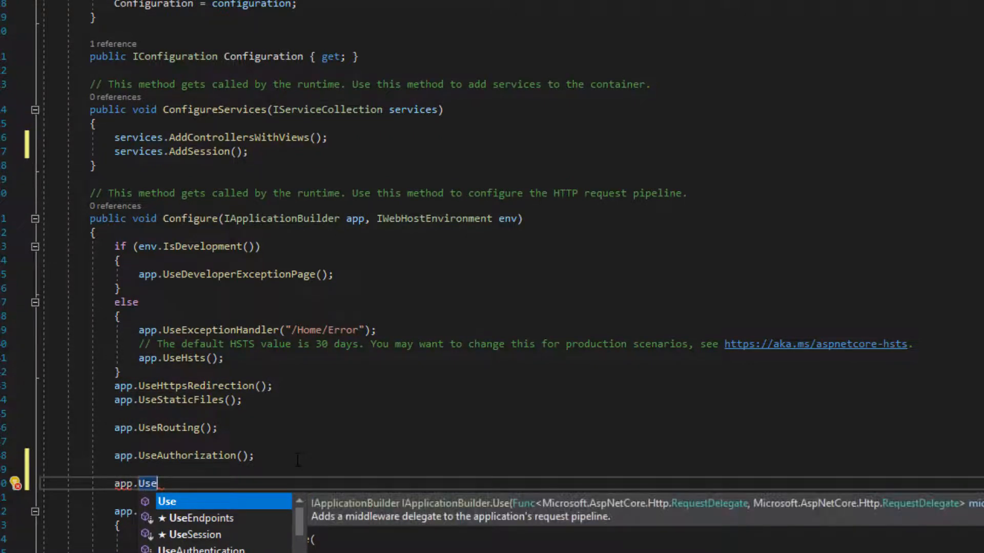
key(Down)
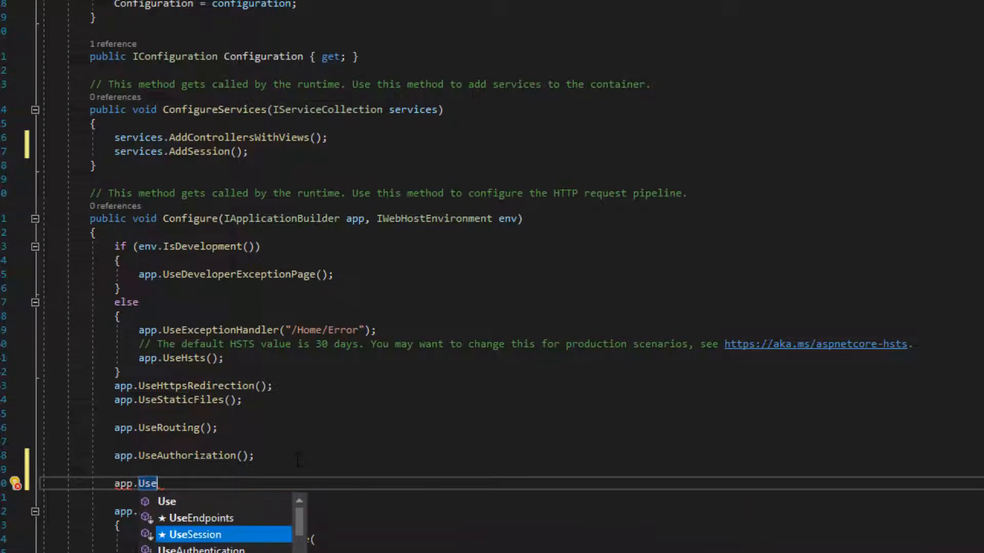
key(Tab)
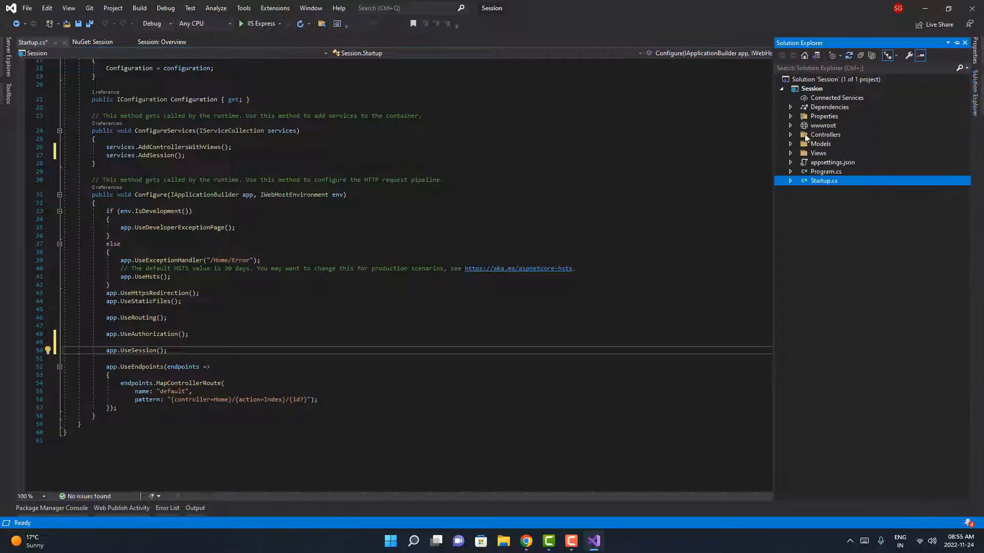
Step: Write HttpContext.Session.SetString("Username", name); in HomeController's Index action
double_click(845, 143)
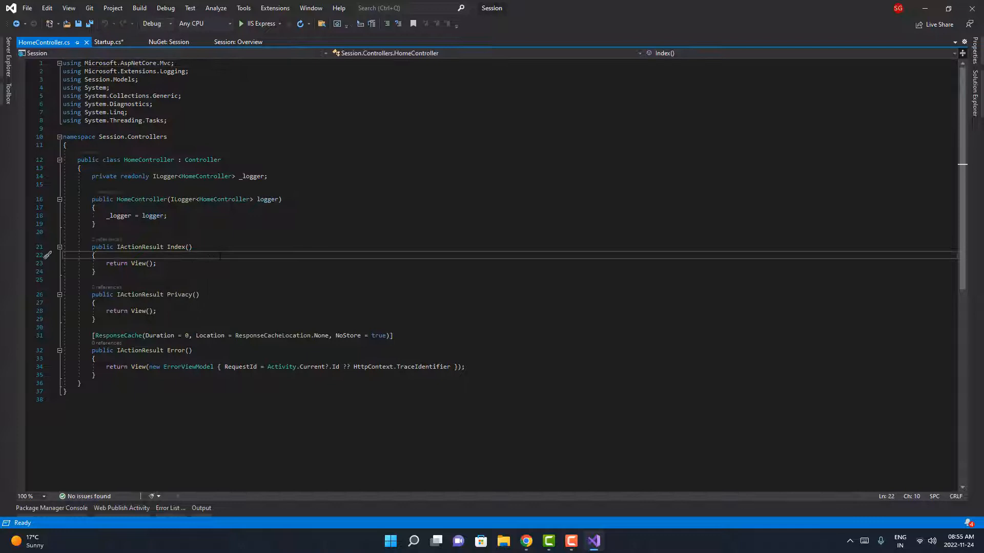
key(enter)
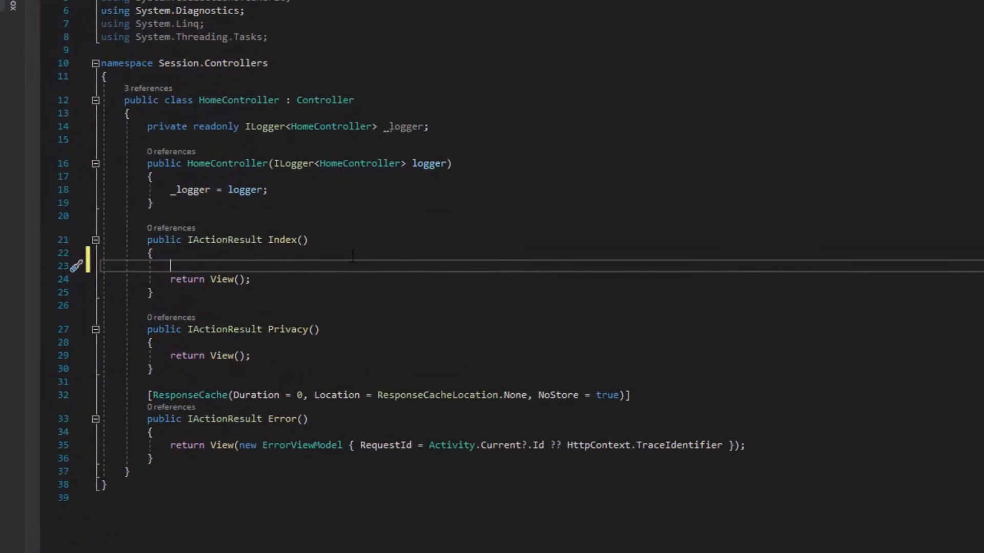
text(Ht)
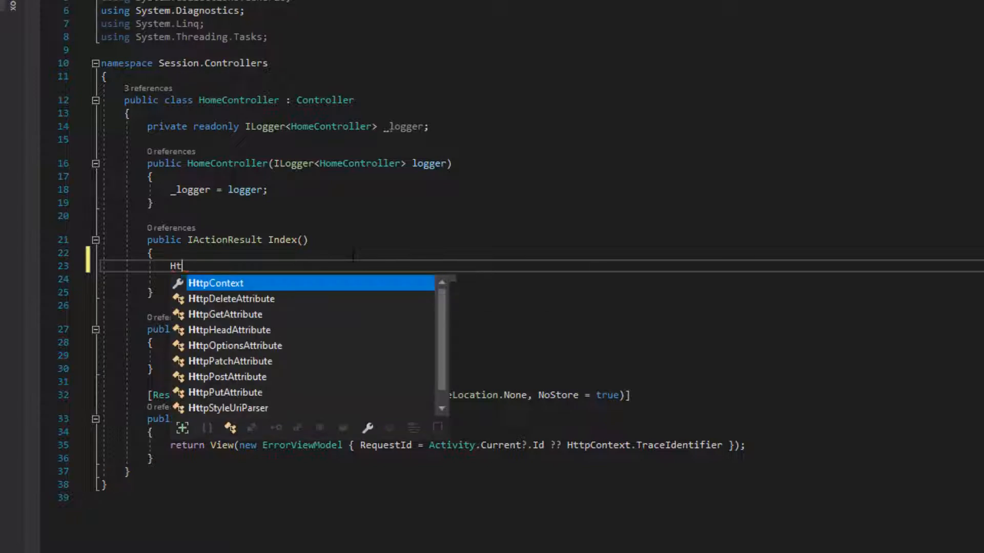
text(HttpContext.)
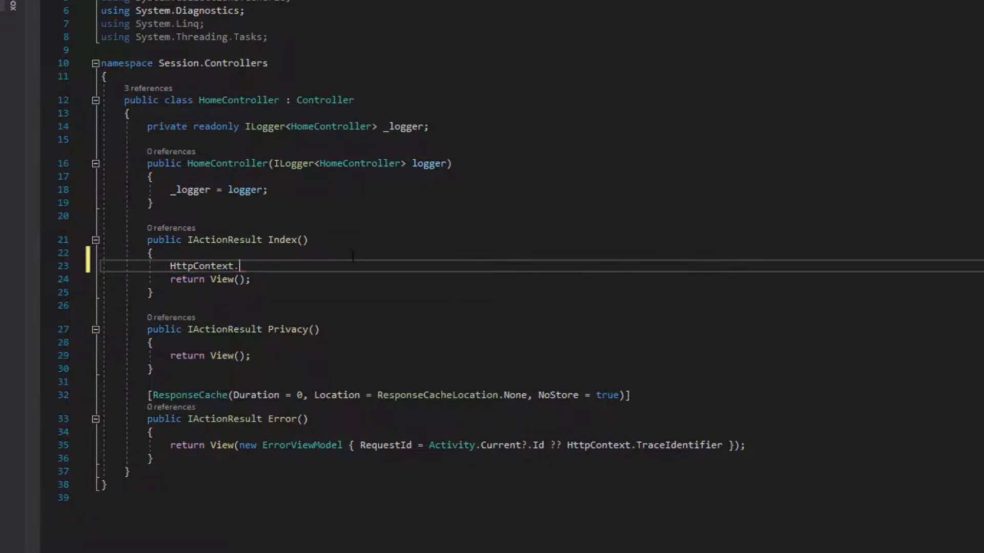
text(Session)
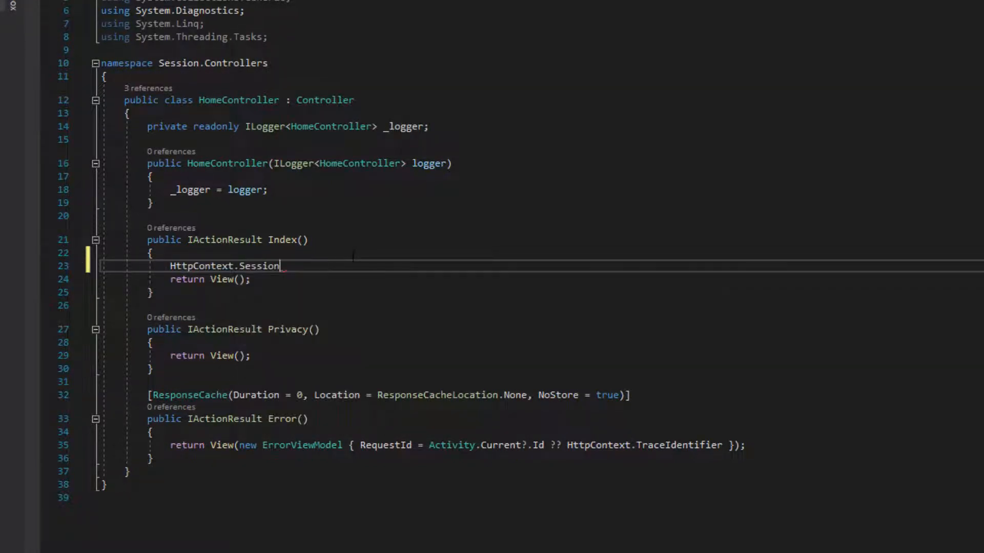
text(.Set)
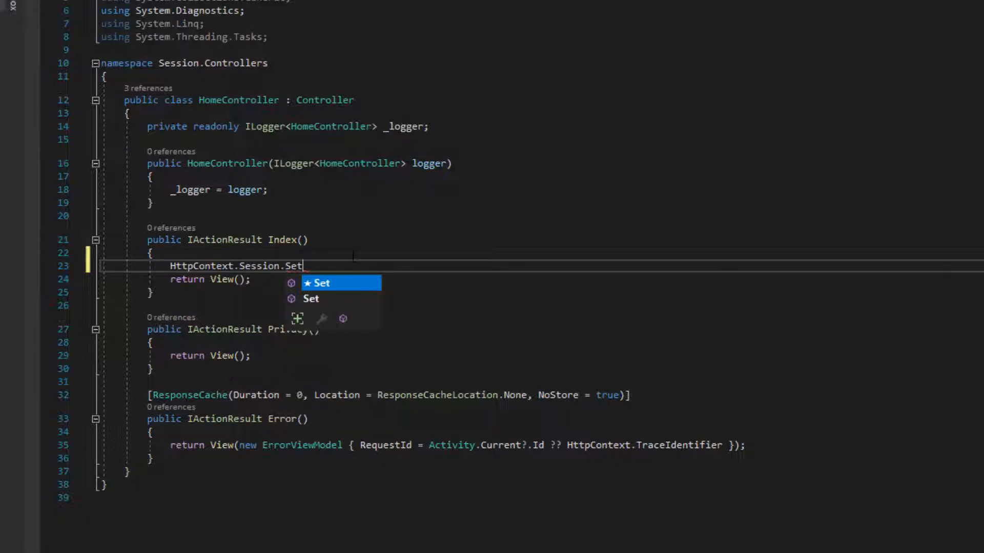
text(S)
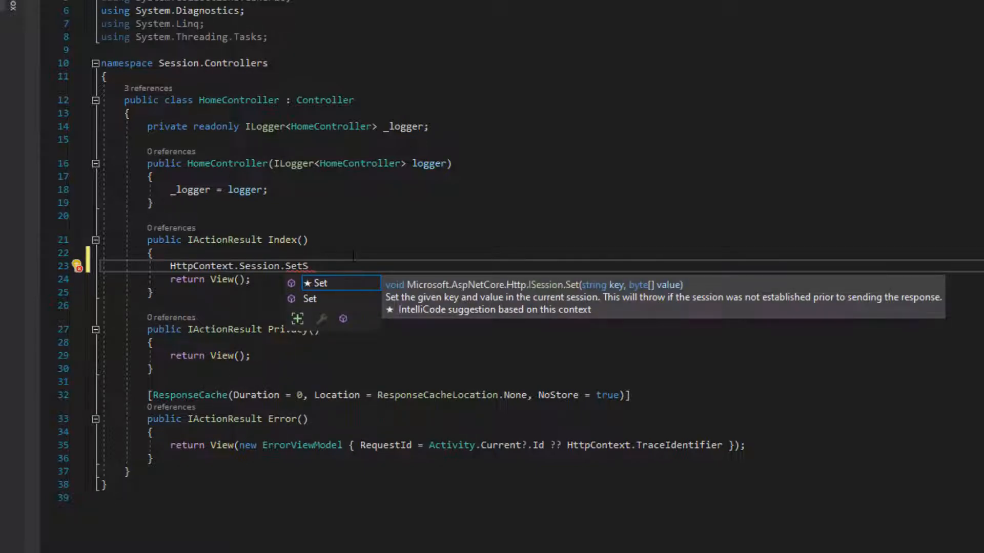
text(tring)
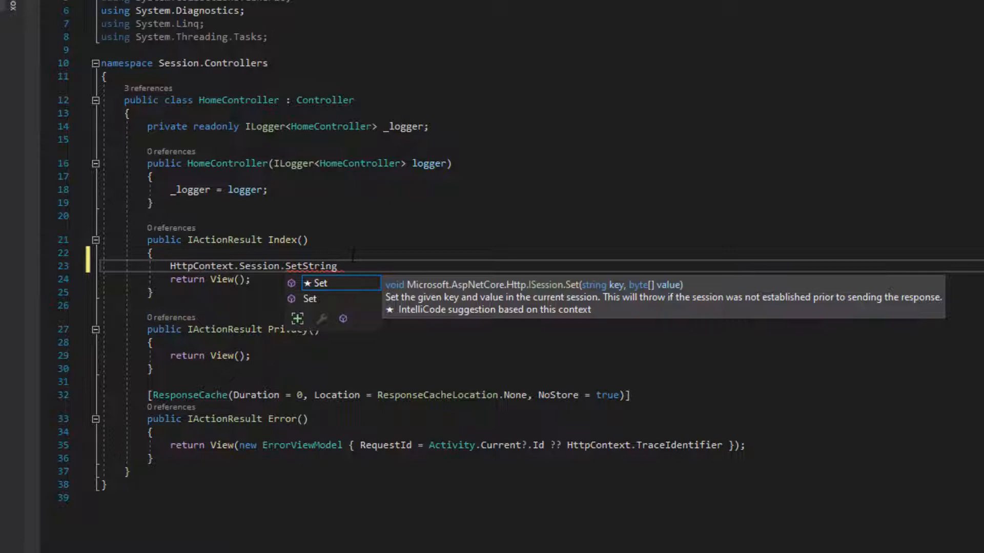
key(Escape)
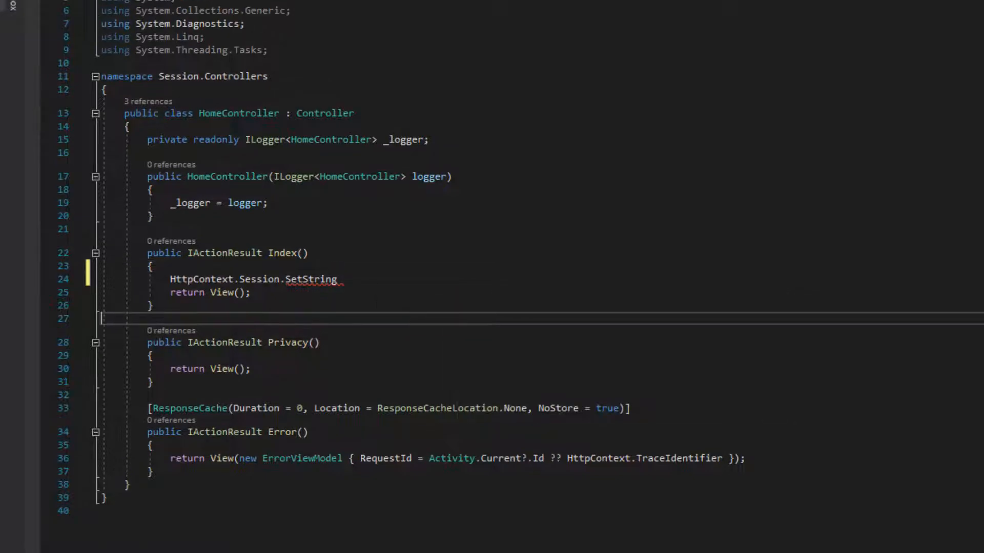
text(()
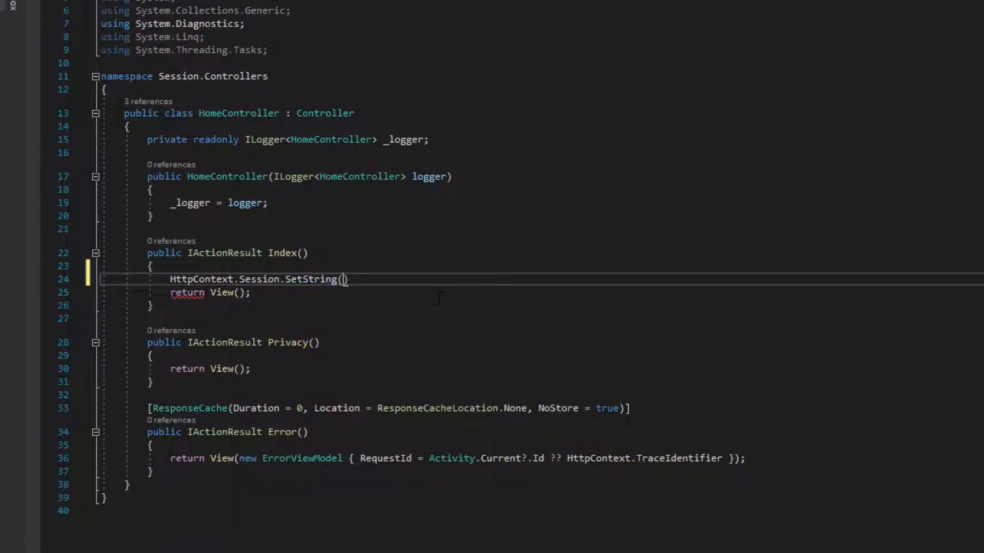
text("")
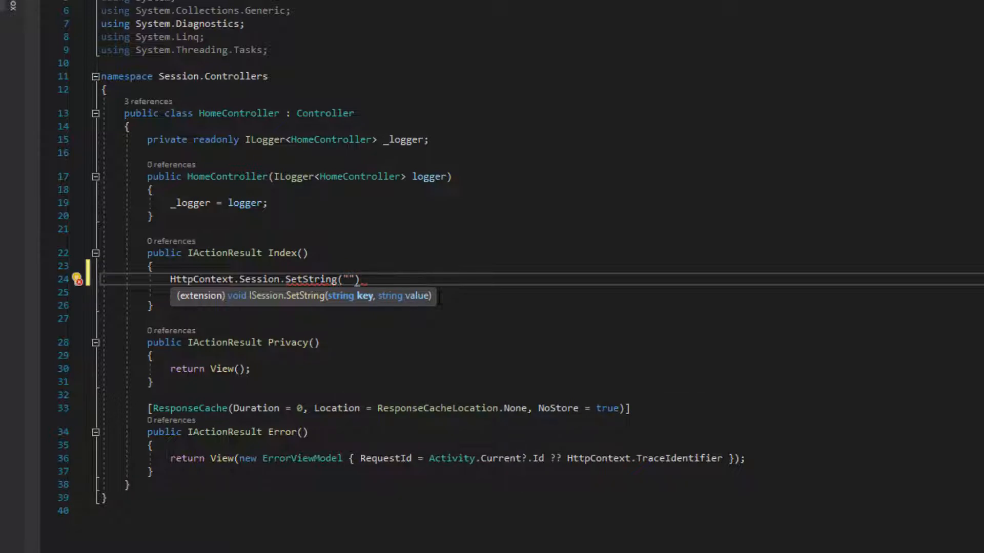
text(U)
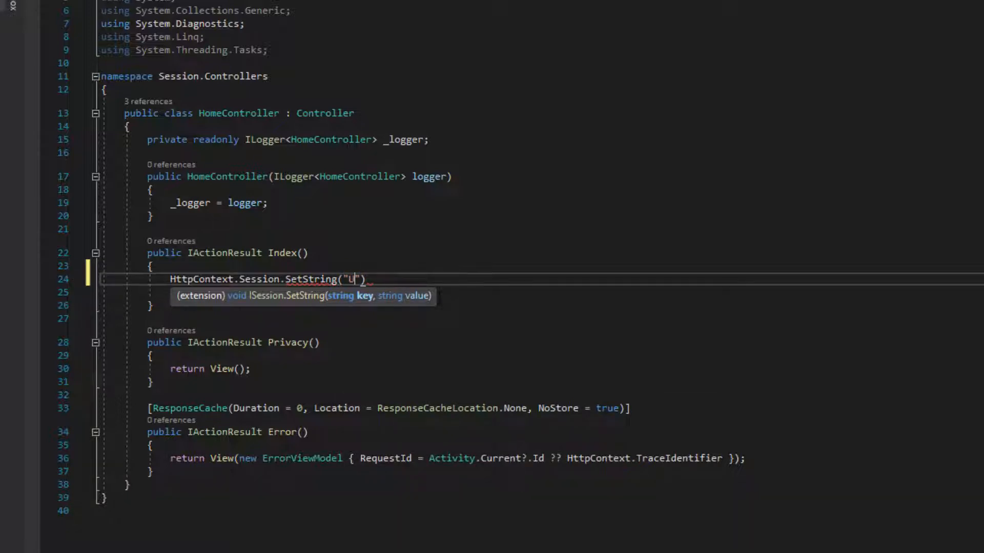
text(ser)
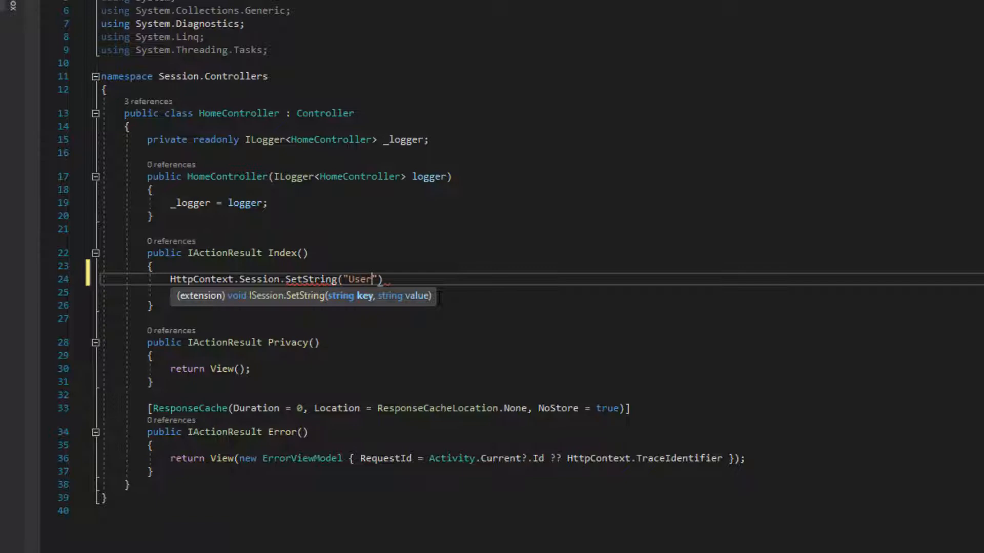
text(name)
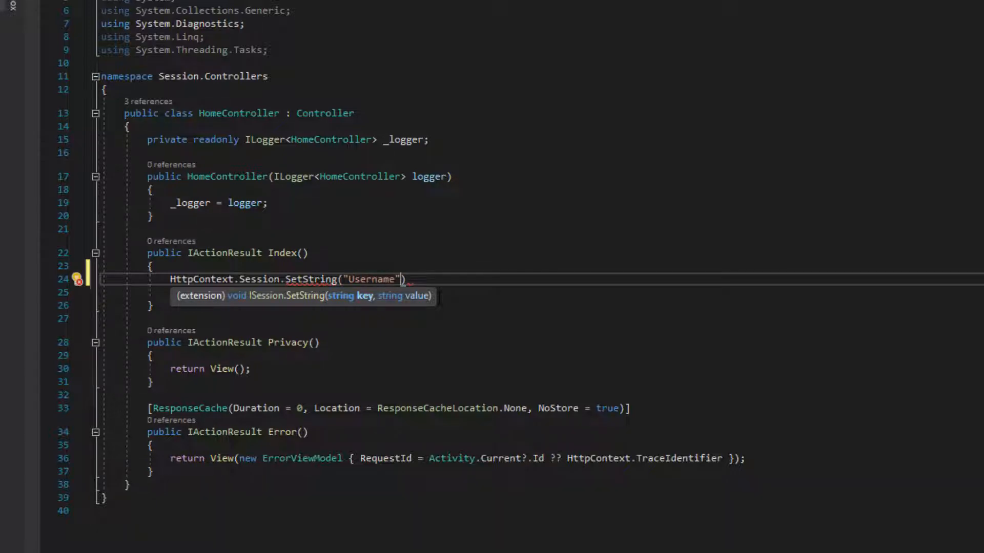
text(,)
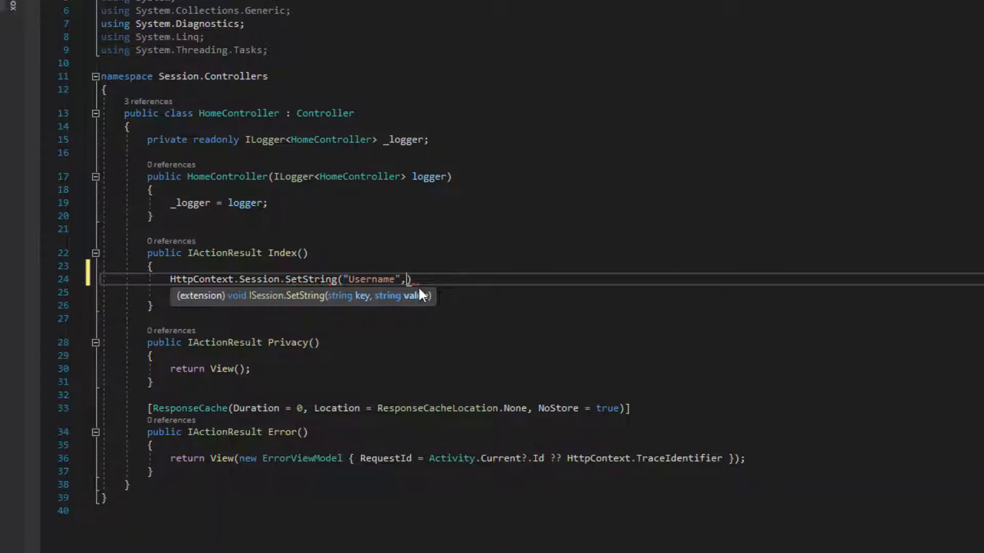
Step: Declare string name = "Sourav"; before the session store in Index()
text(return View();)
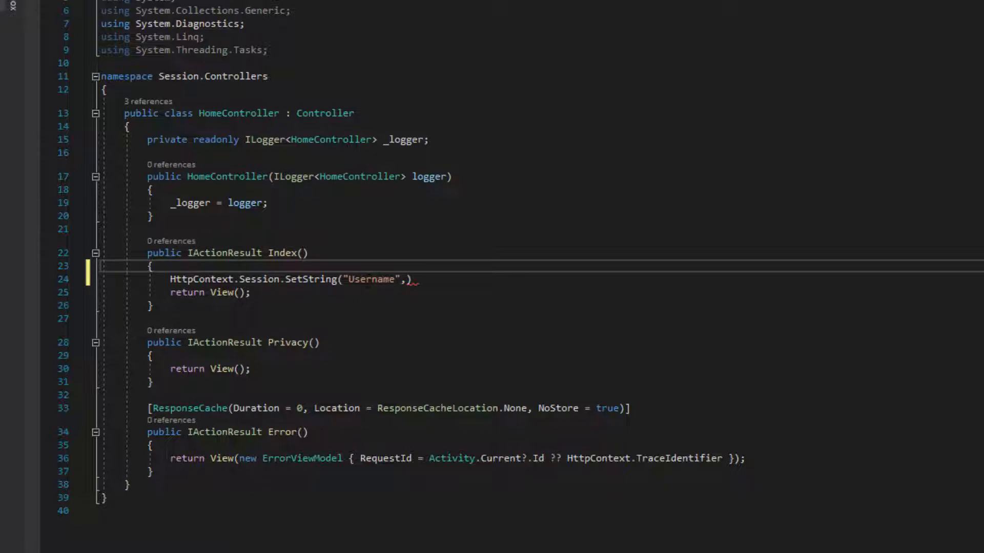
text(string na)
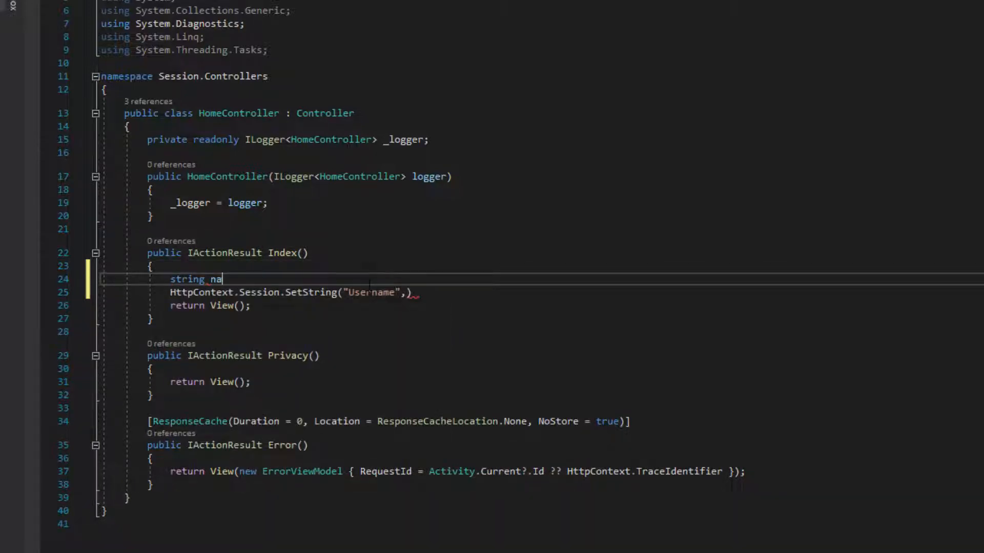
text(me =)
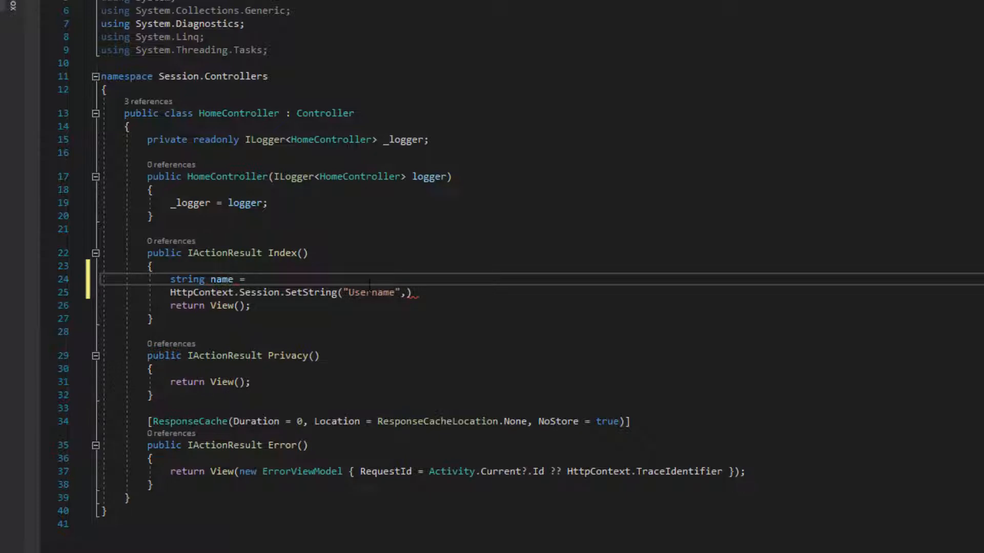
text("Sq")
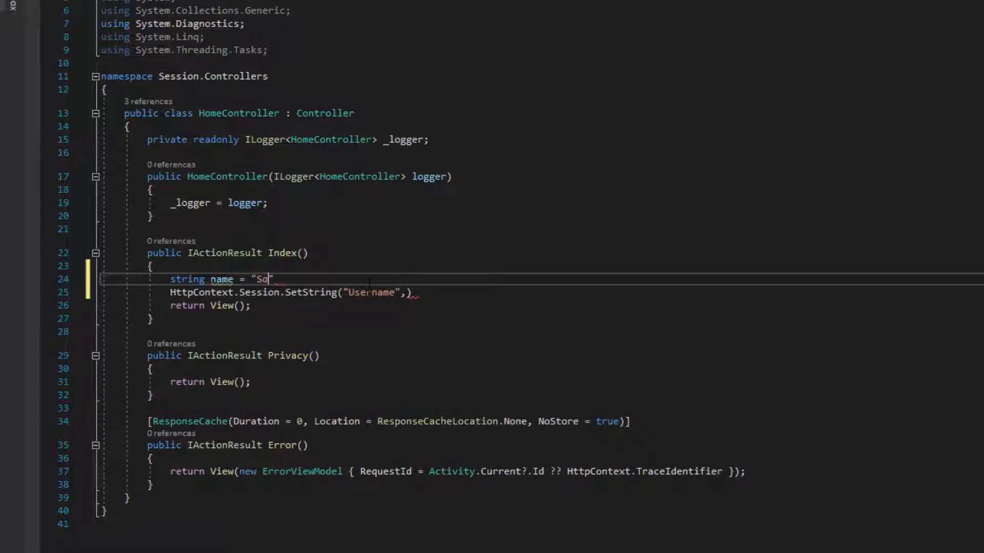
text(ourav)
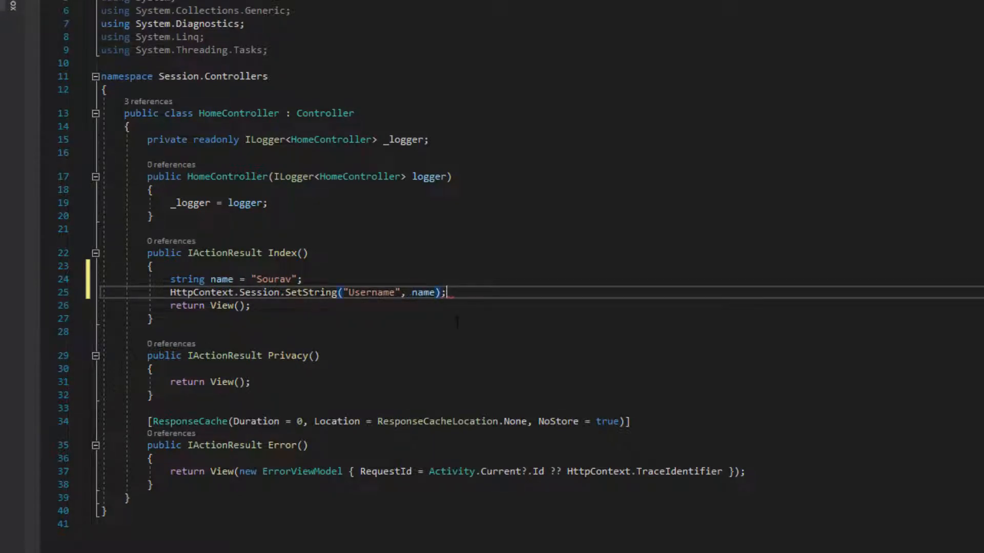
key(enter)
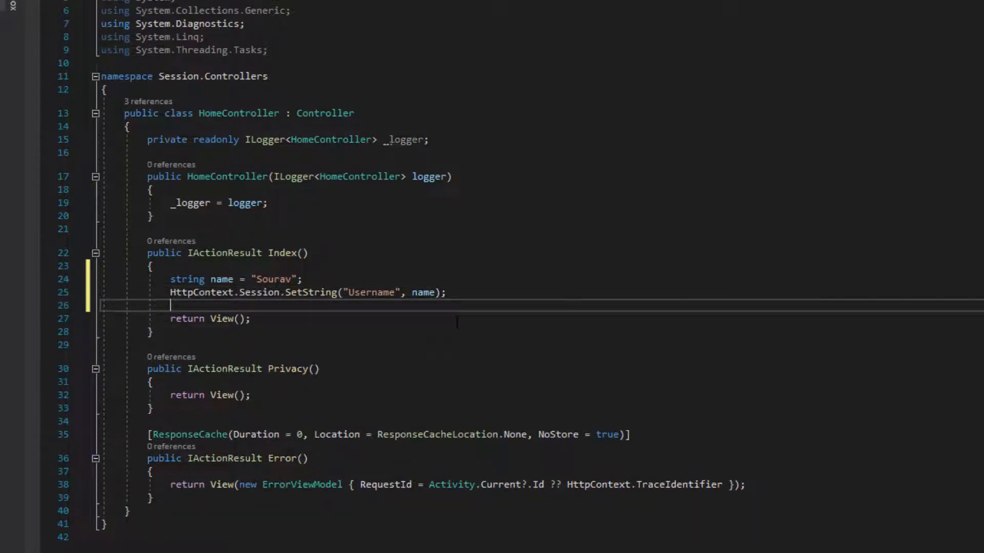
Step: Write ViewBag.Username = HttpContext.Session.GetString("Username"); in the Index action
text(H)
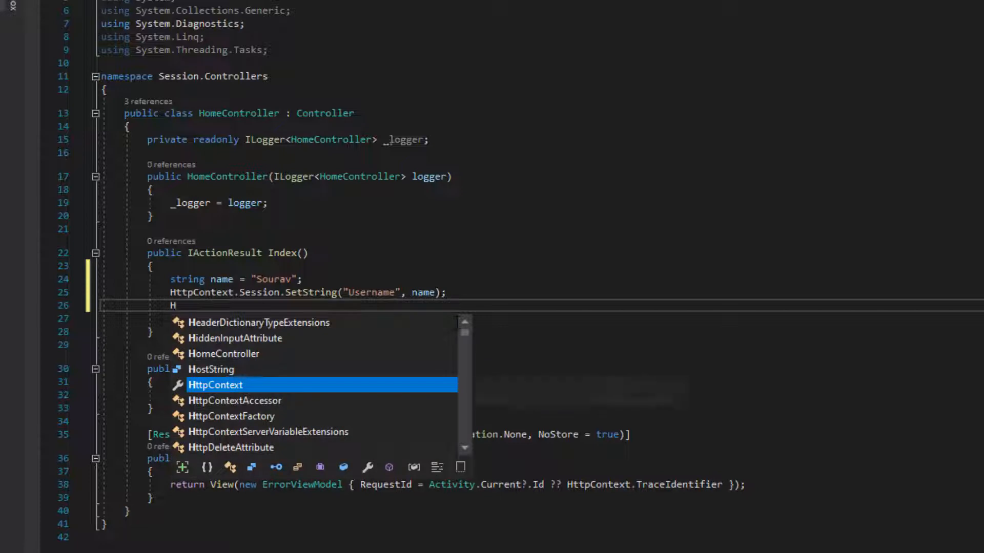
text(ttpContext.)
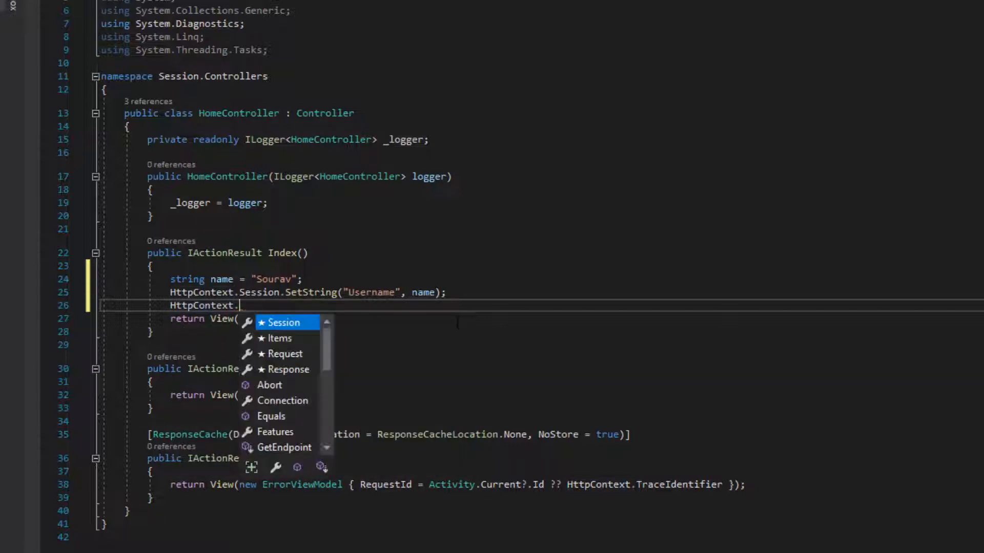
text(Session.GetString(")
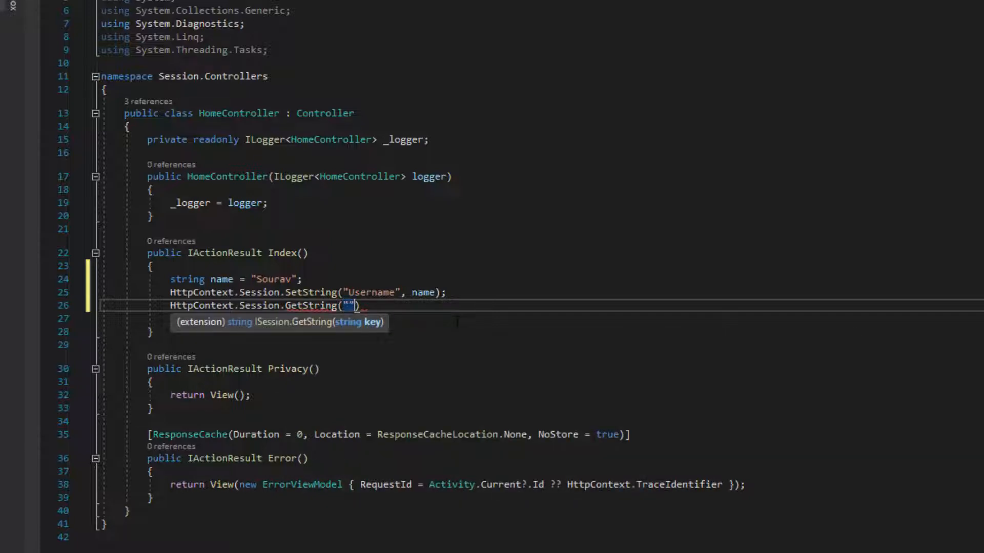
text(Use)
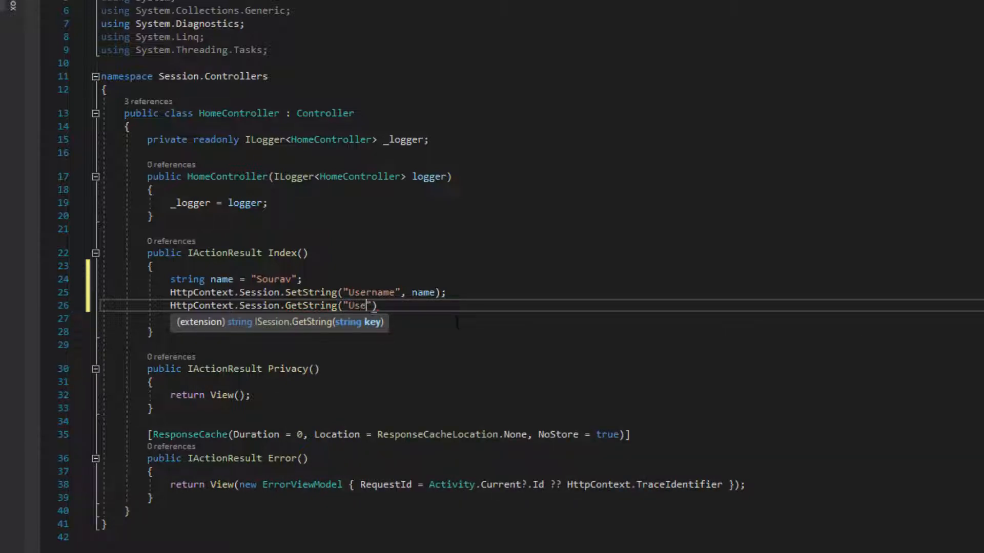
text(rn)
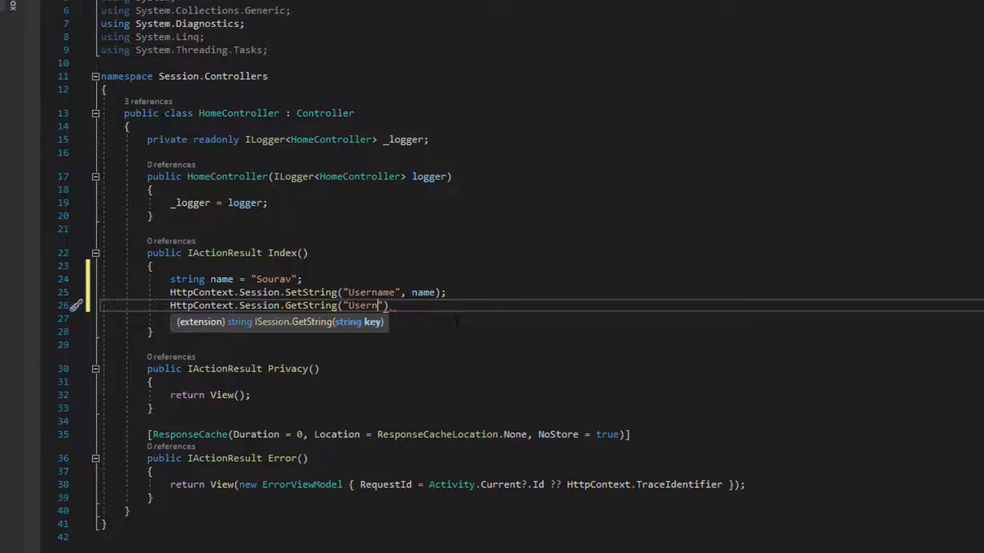
text(ame)
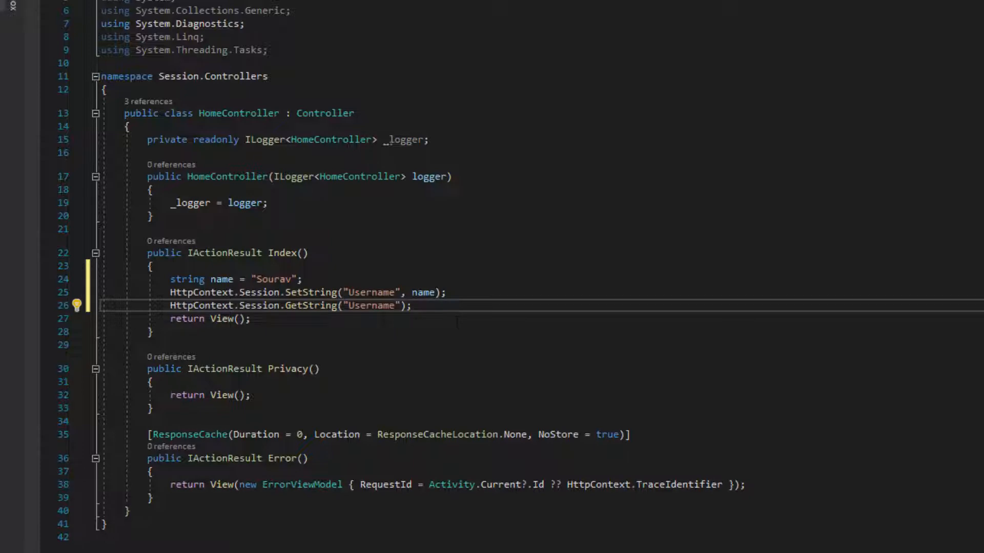
text(V)
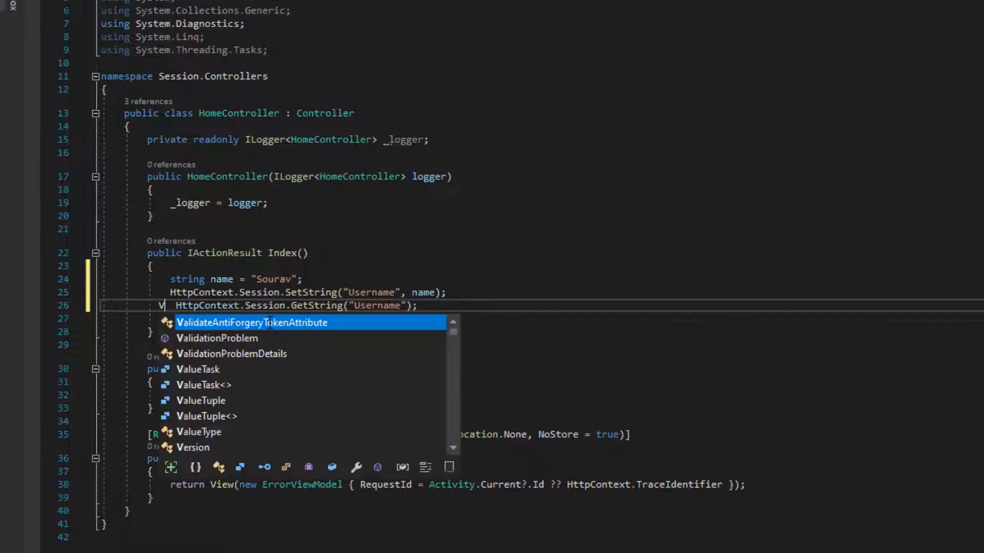
text(ViewBag)
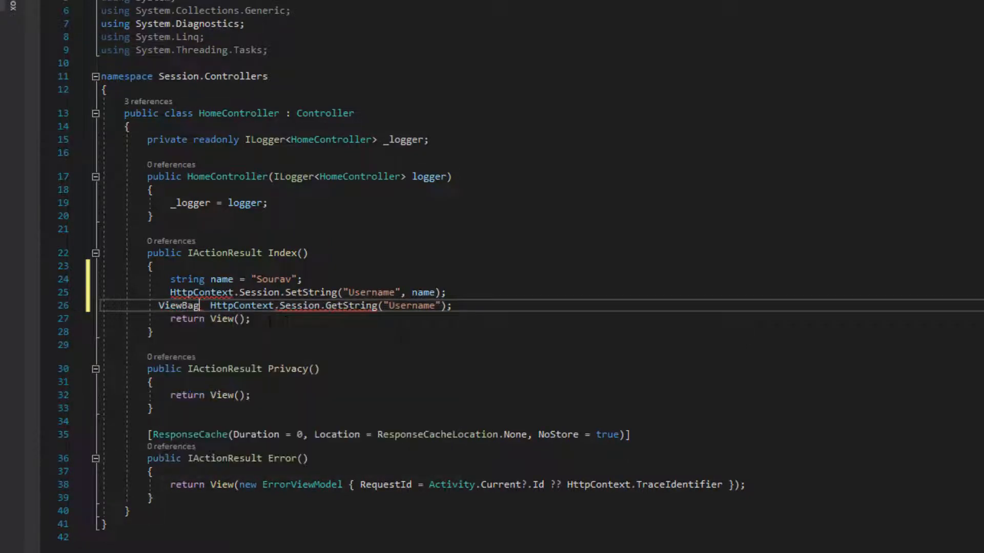
text(.)
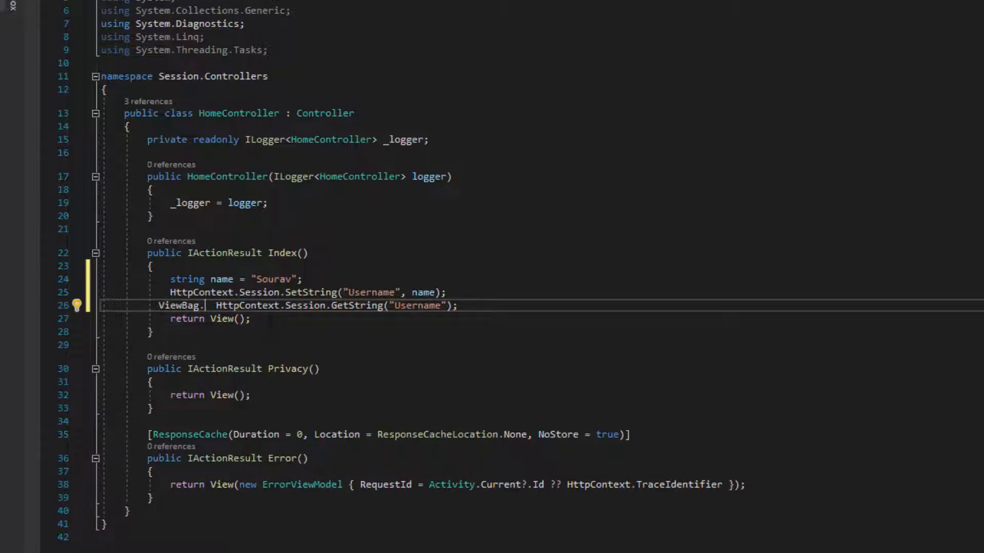
text(User)
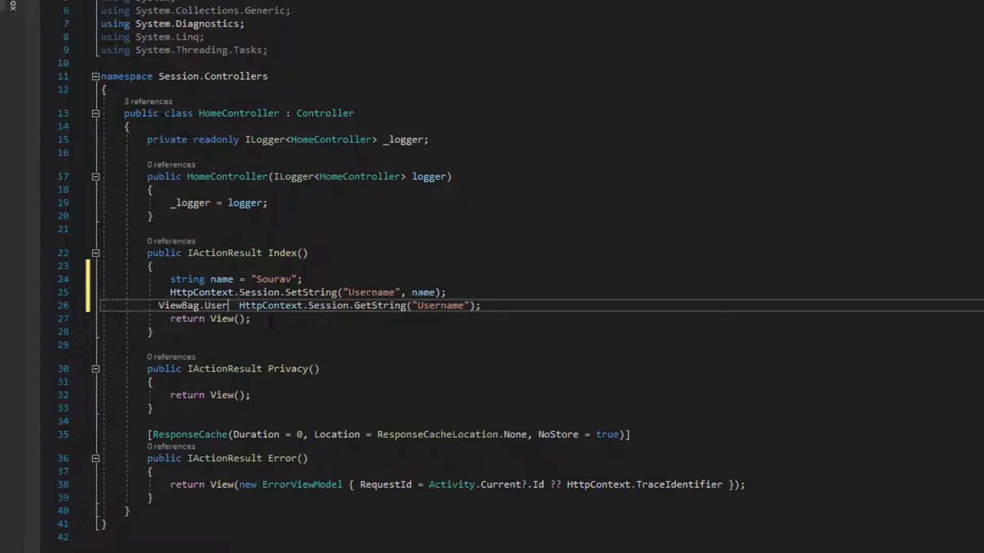
text(name =)
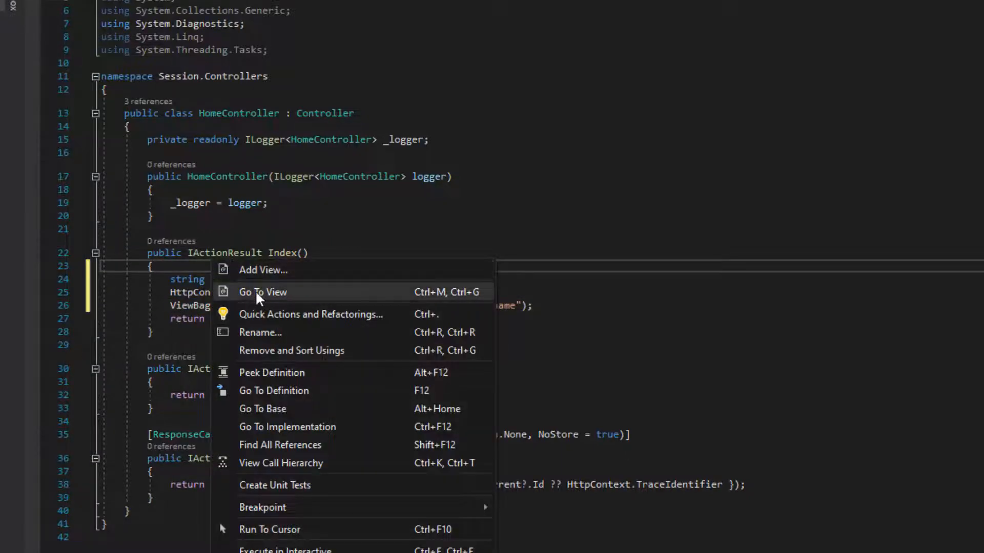
click(262, 292)
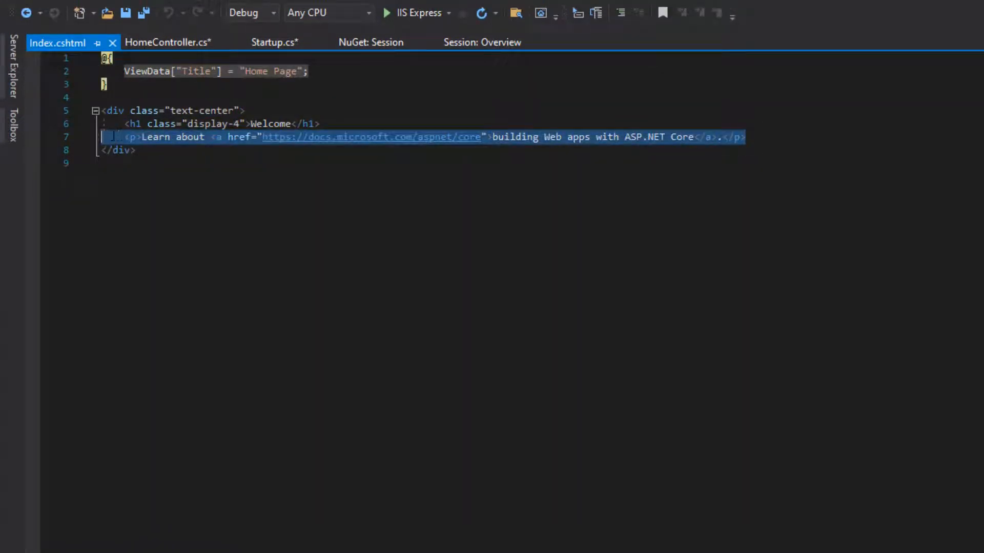
key(Delete)
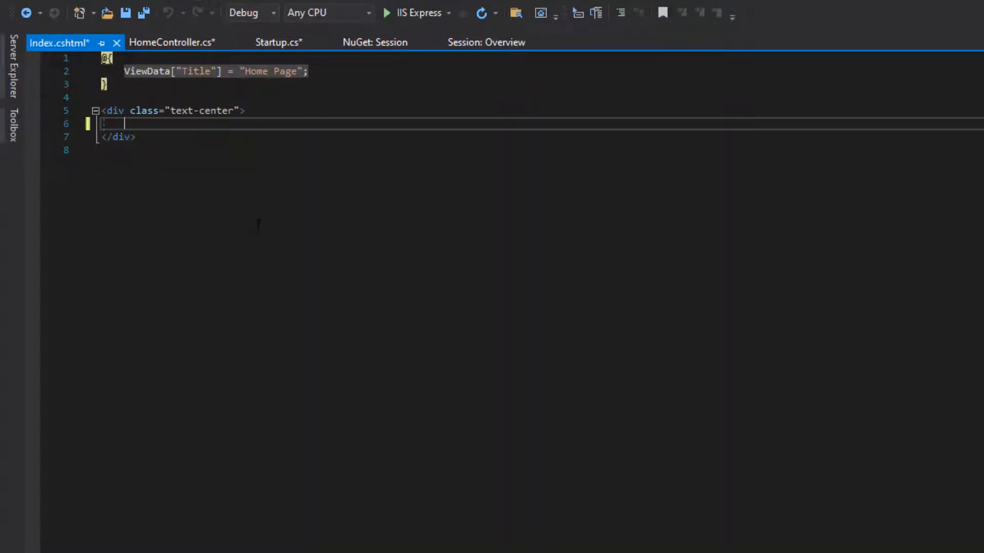
text(ViewBag.Username)
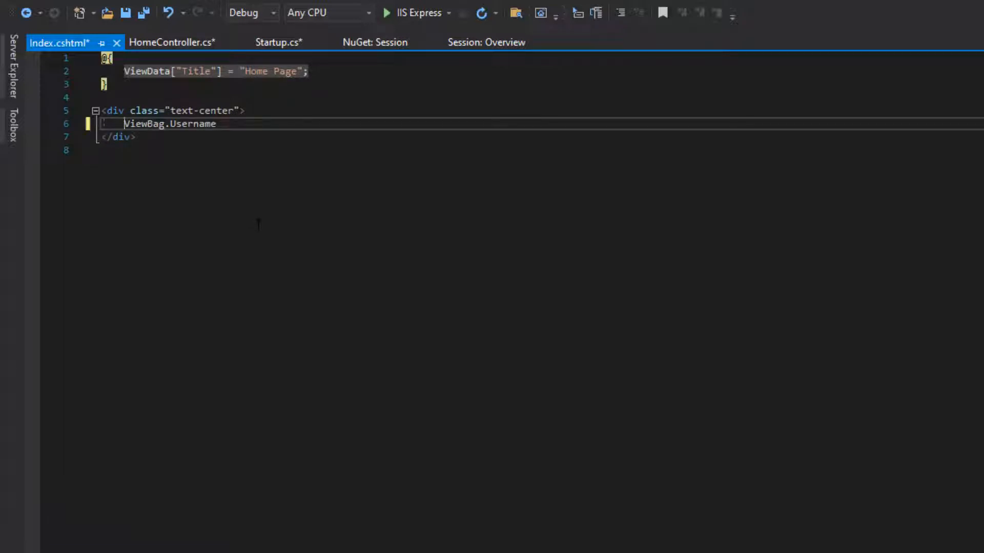
text(@)
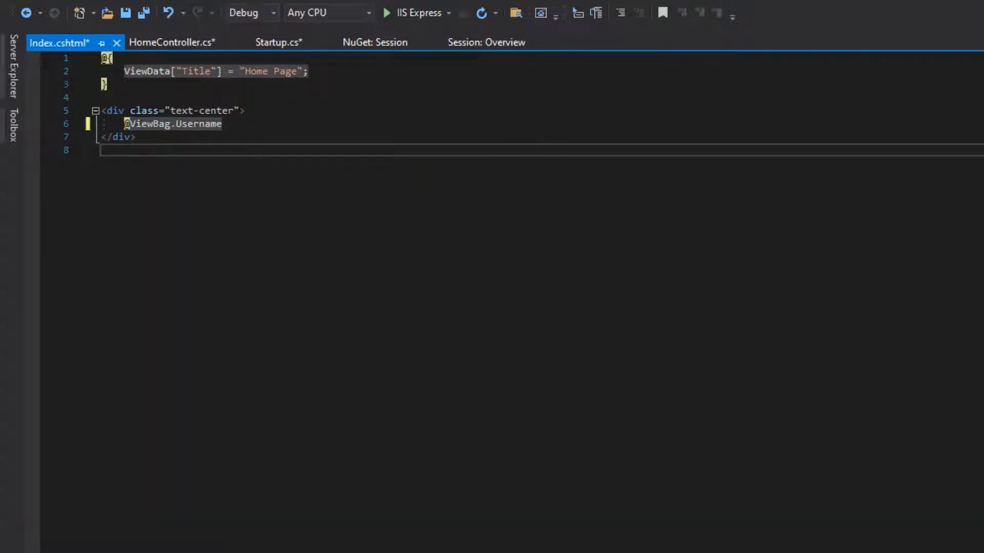
click(170, 42)
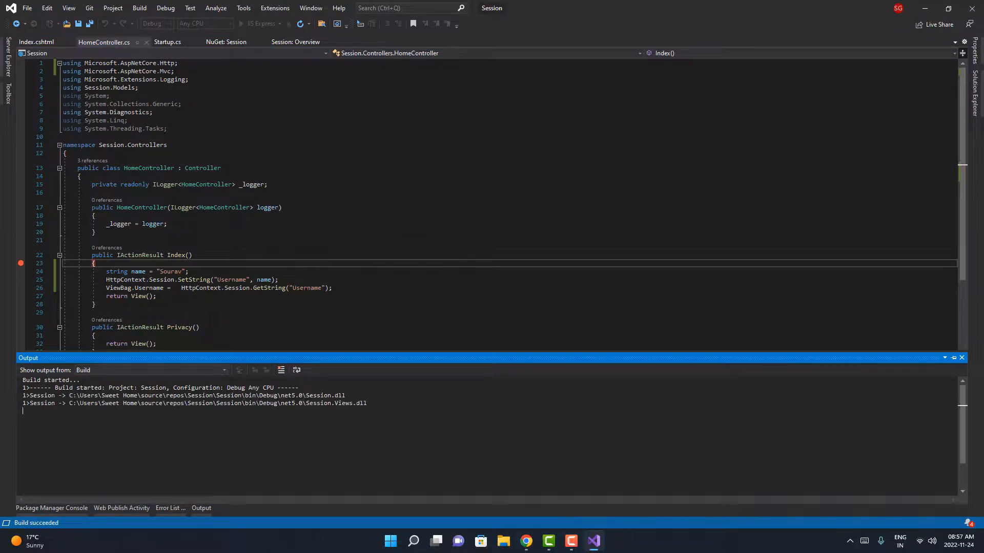
Step: Debug with IIS Express, stepping through Index() until the browser shows Sourav
click(301, 23)
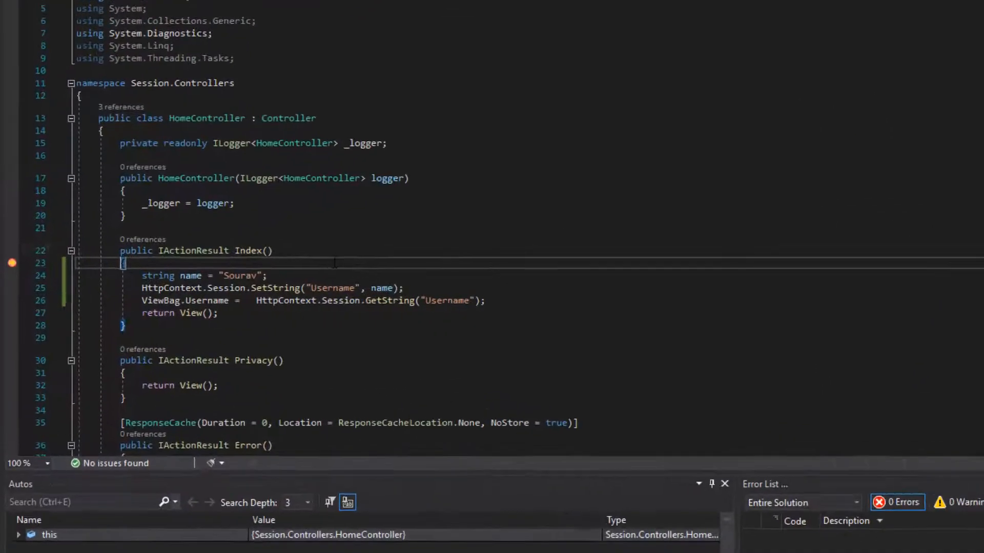
key(F10)
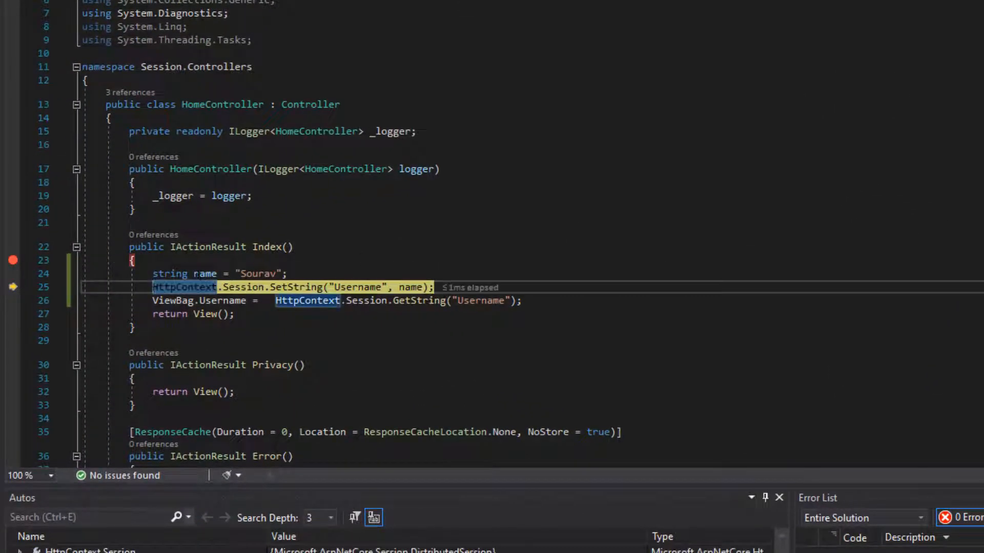
key(F10)
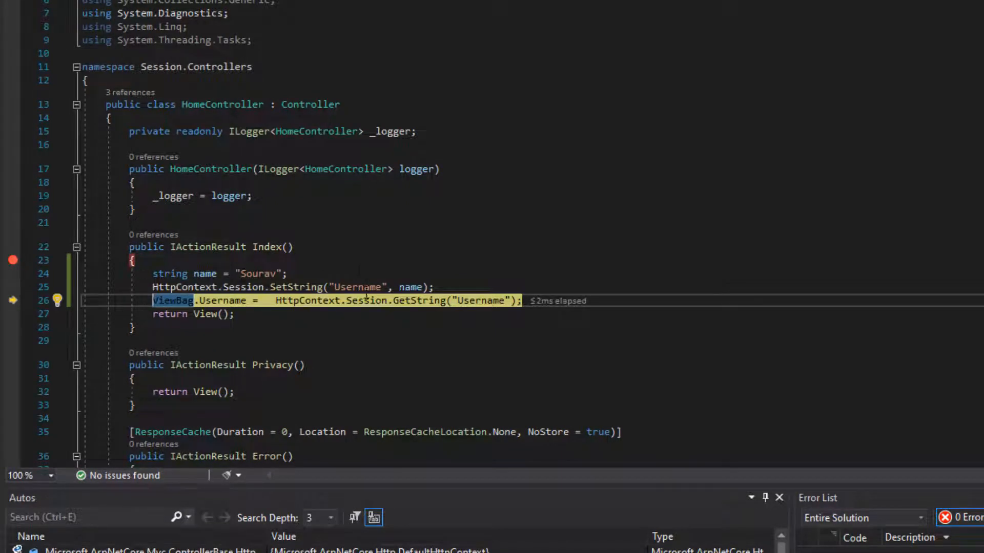
key(F10)
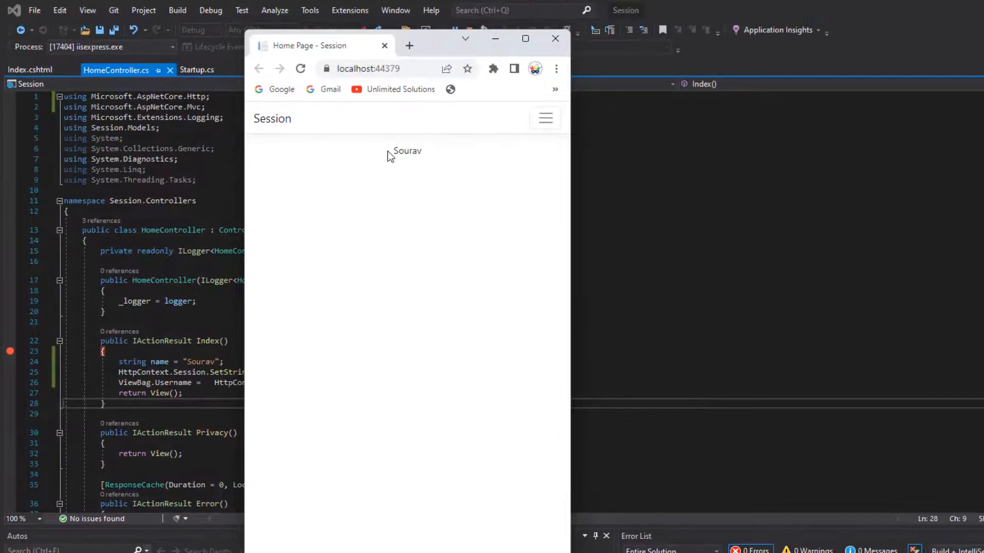
mouse_move(466, 171)
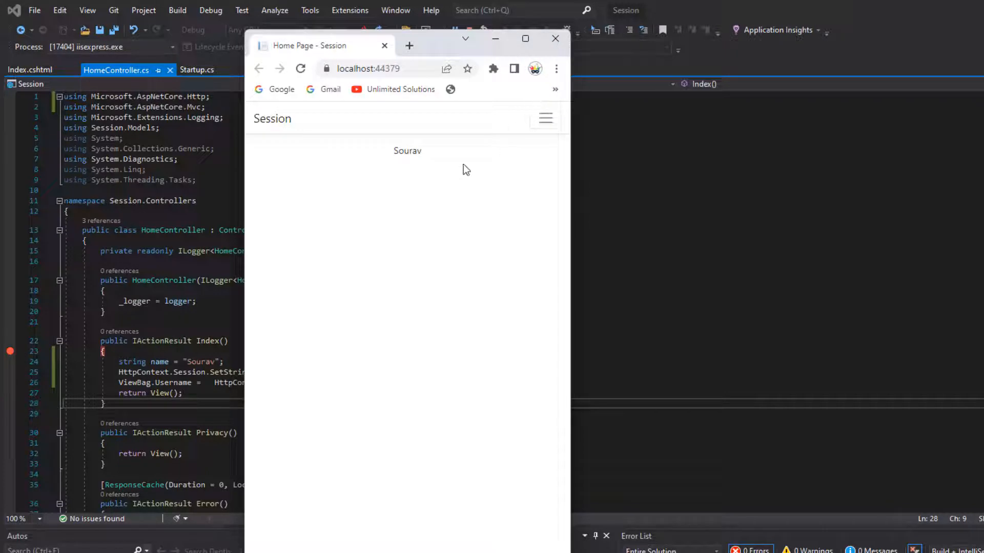
mouse_move(404, 168)
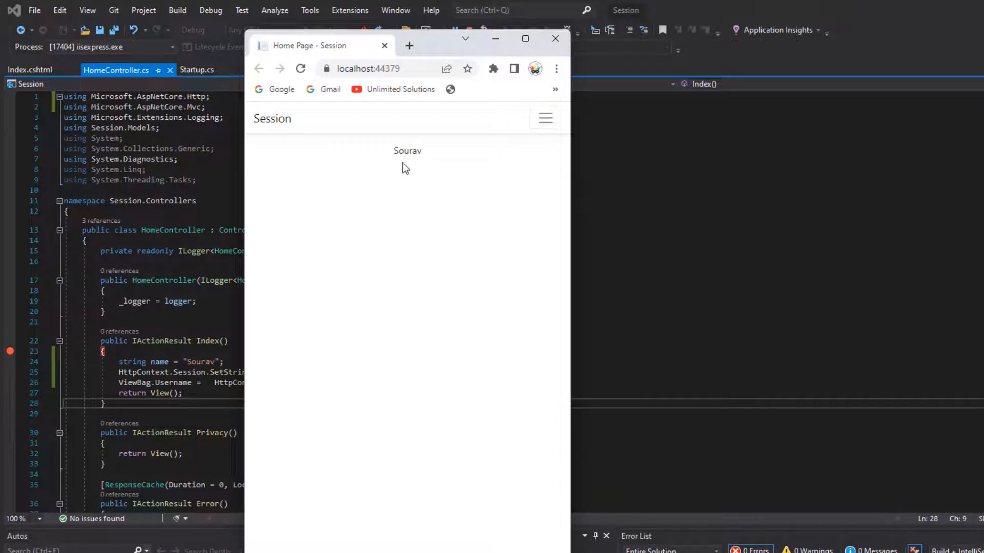
mouse_move(419, 191)
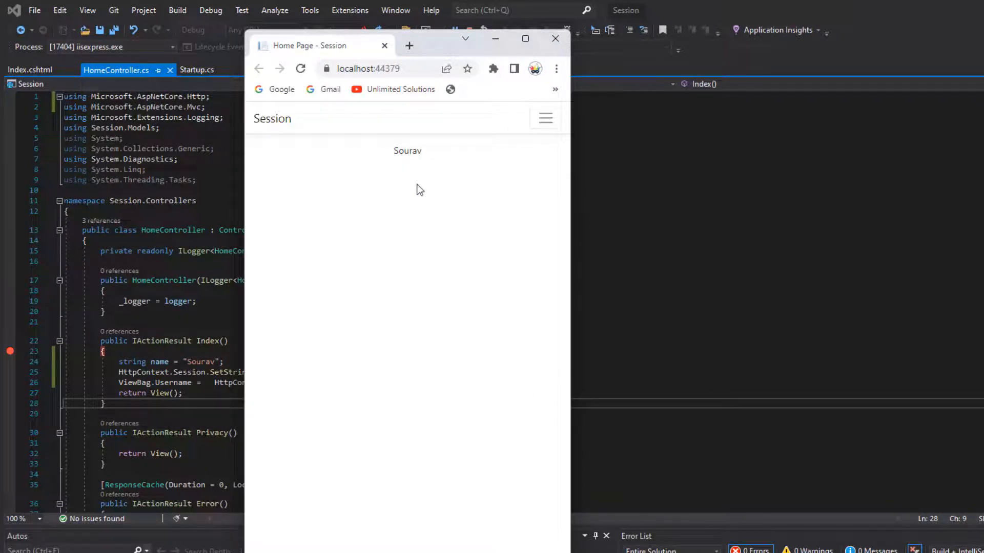